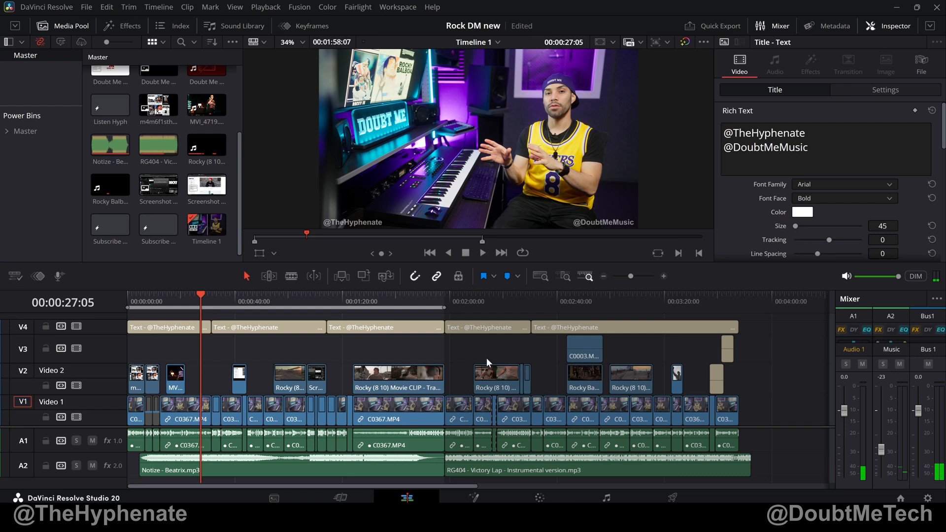
pyautogui.moveTo(460, 359)
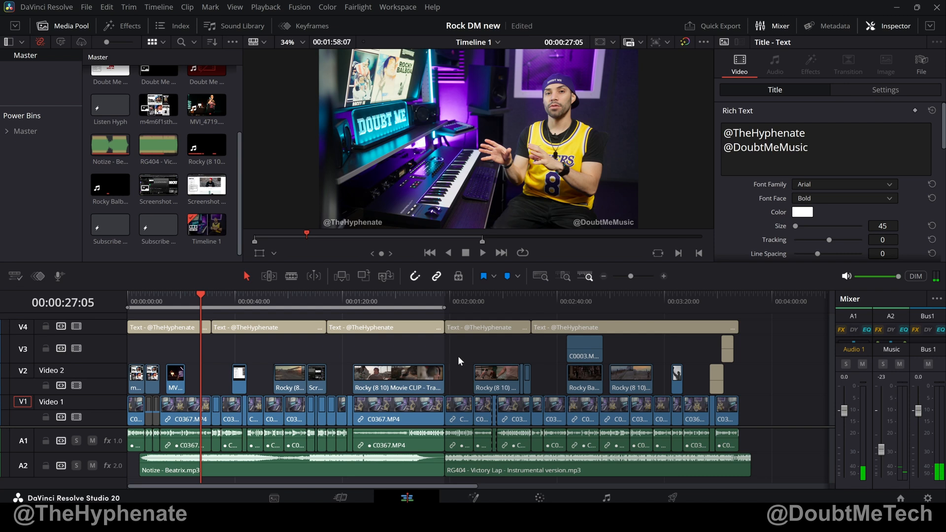
pyautogui.moveTo(131, 306)
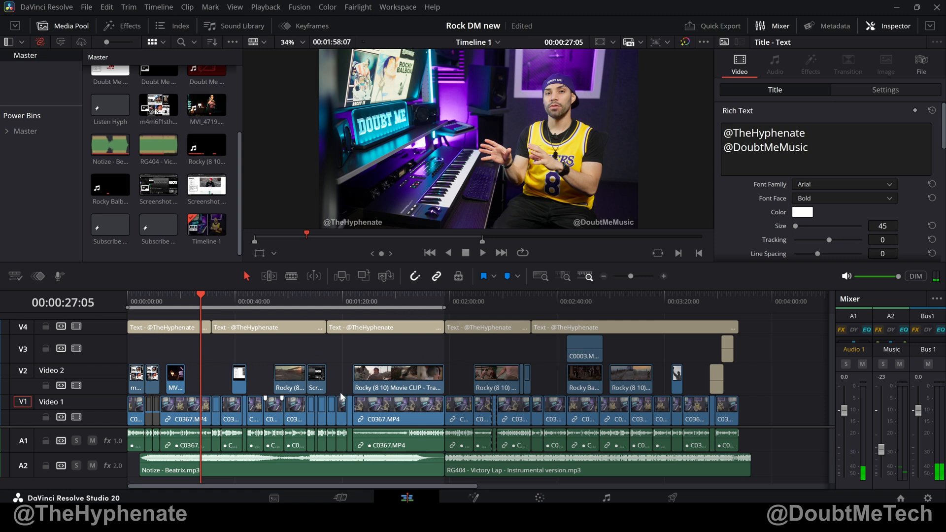
pyautogui.moveTo(357, 351)
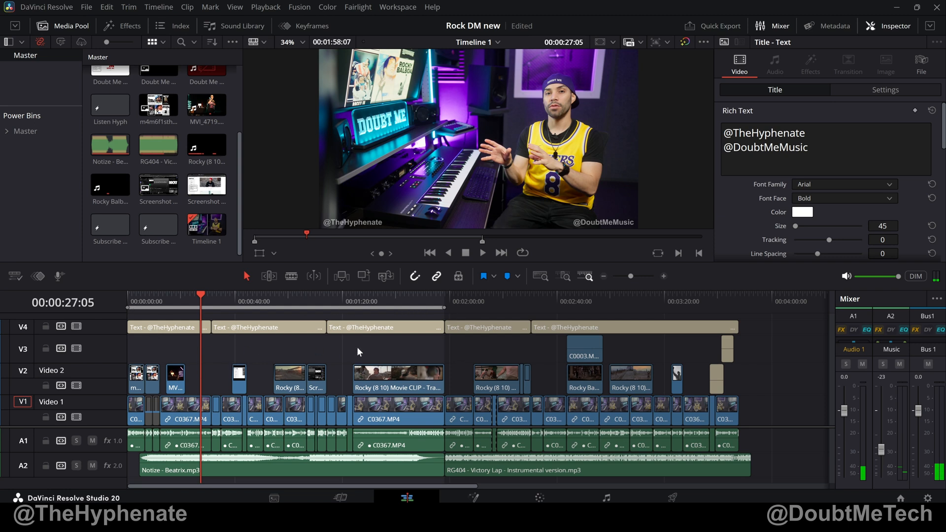
pyautogui.moveTo(281, 366)
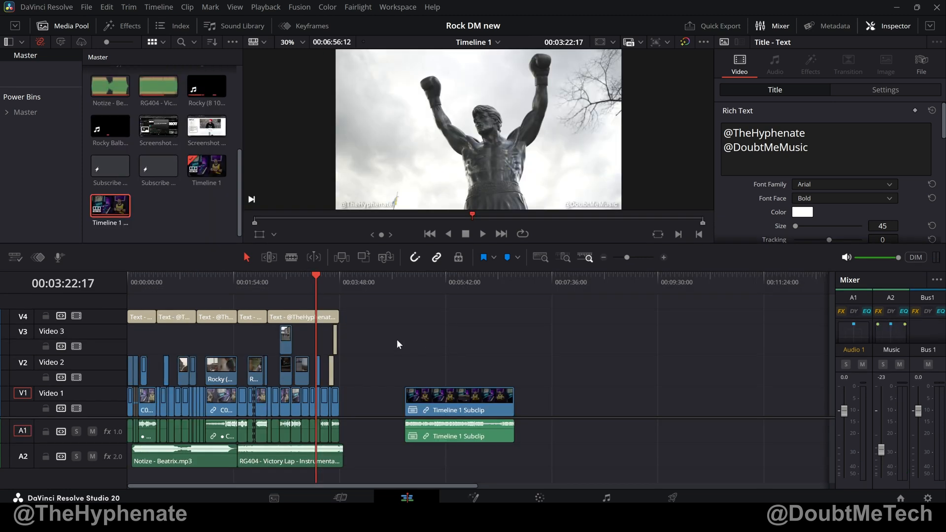
pyautogui.click(46, 7)
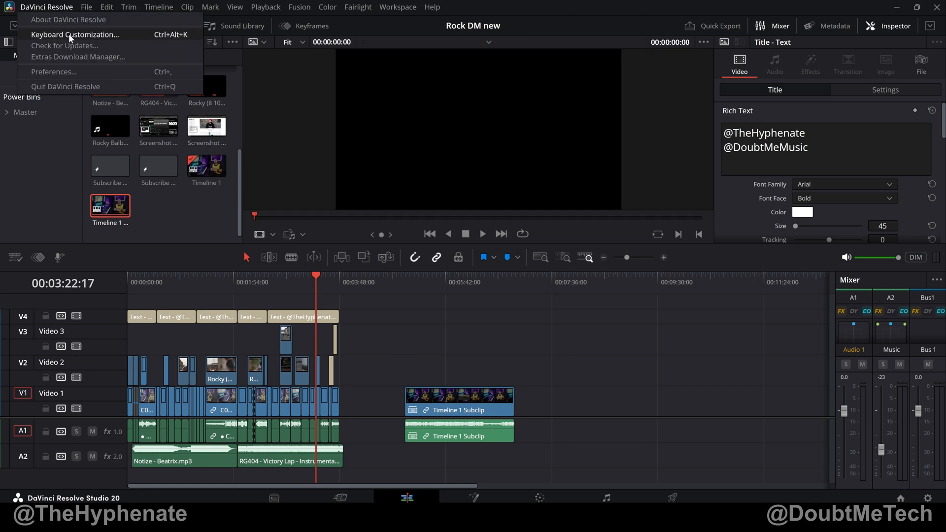
pyautogui.click(74, 34)
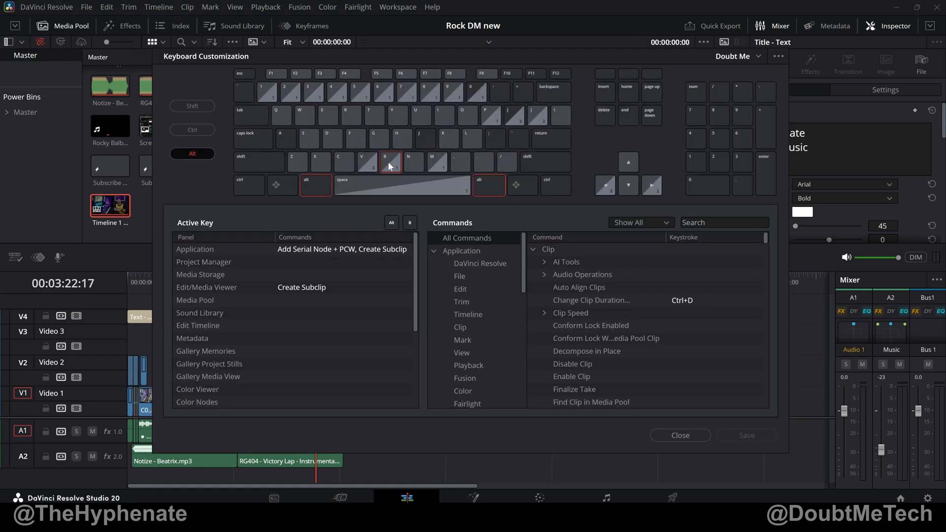
pyautogui.click(462, 340)
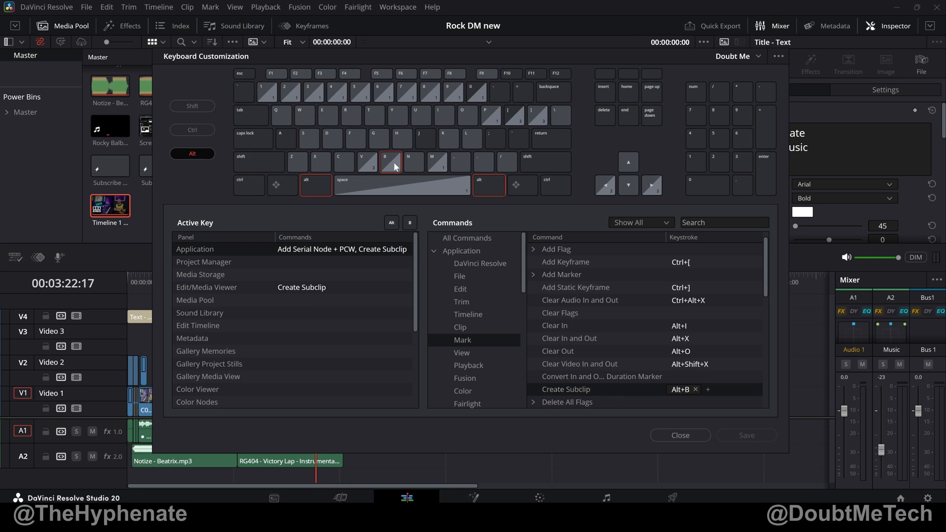
pyautogui.moveTo(416, 206)
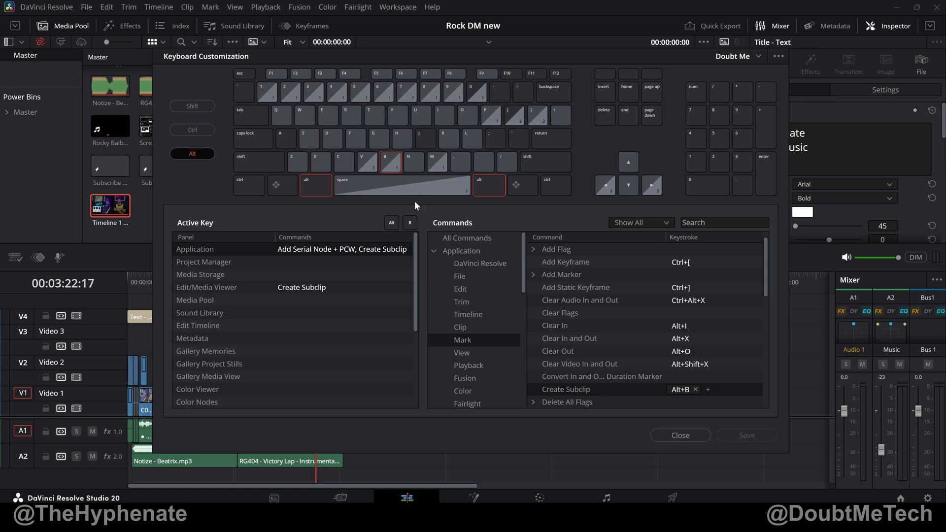
pyautogui.click(192, 153)
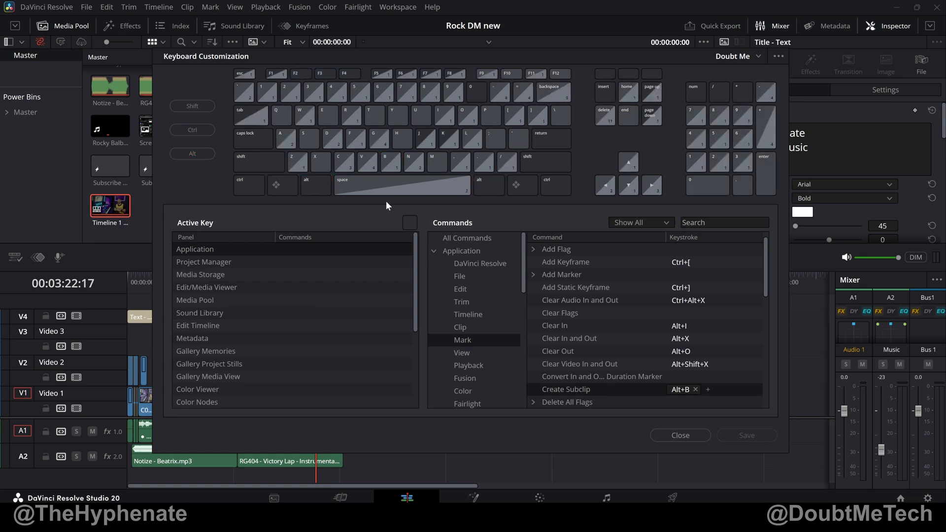
pyautogui.click(460, 327)
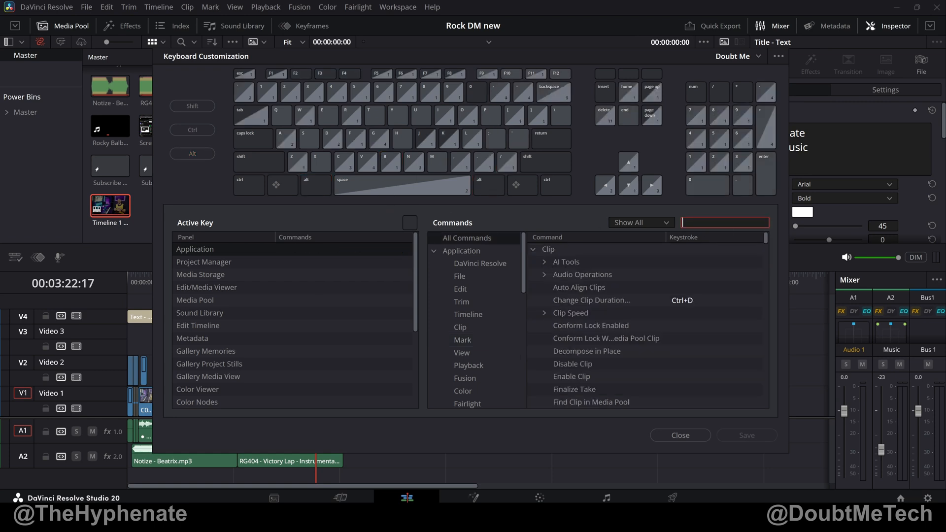
pyautogui.write('create sub')
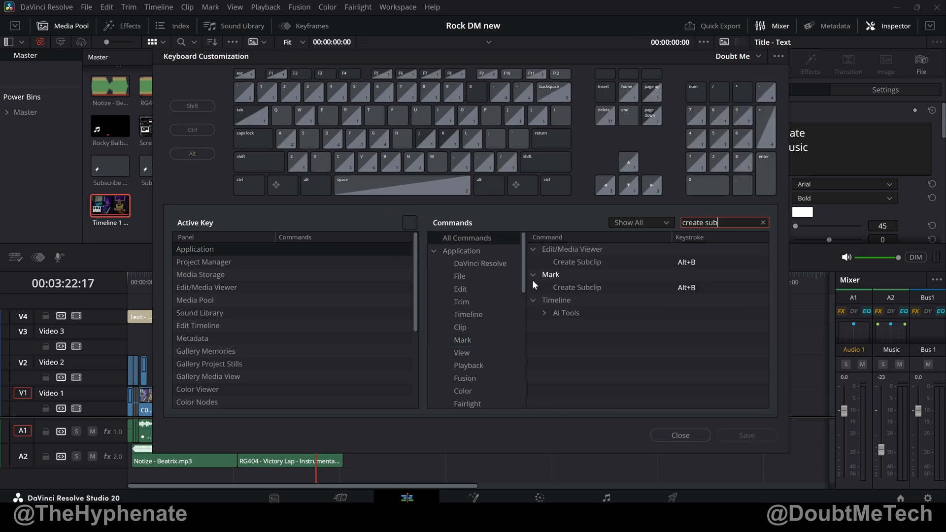
pyautogui.click(576, 287)
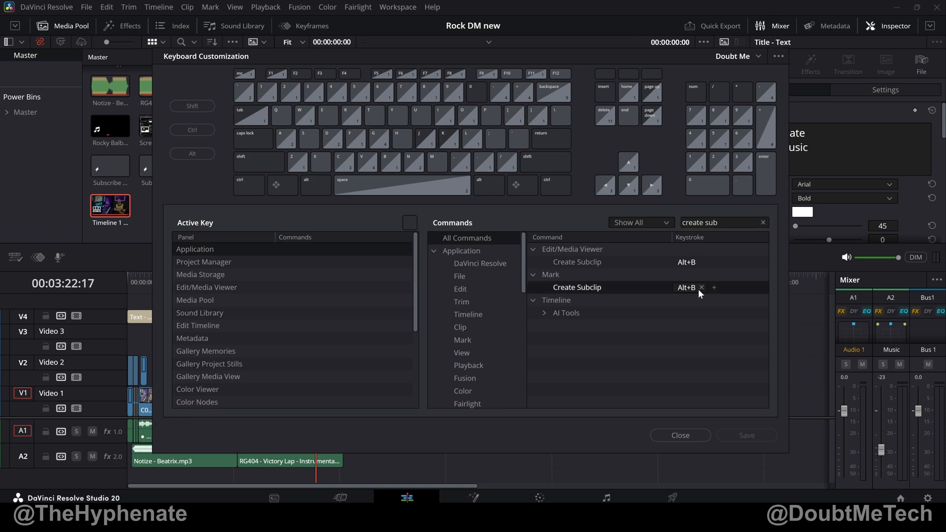
pyautogui.moveTo(680, 435)
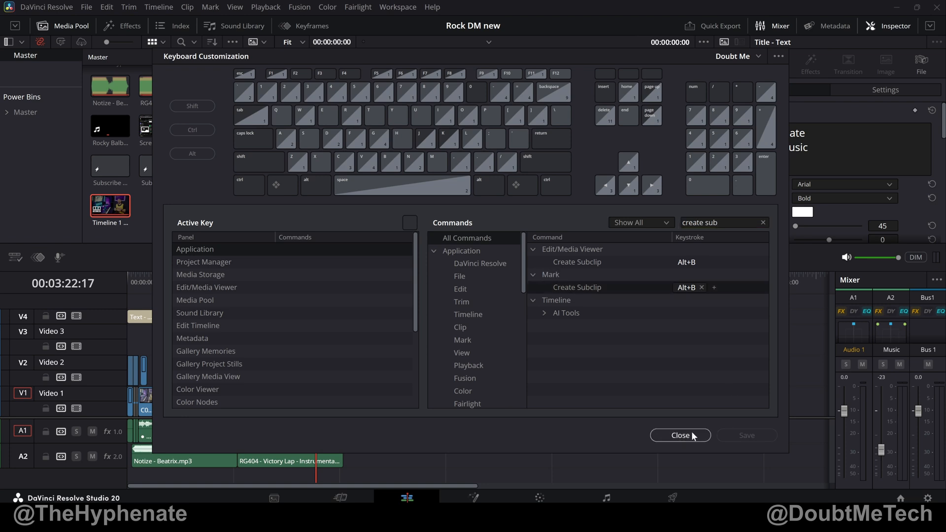
pyautogui.click(680, 435)
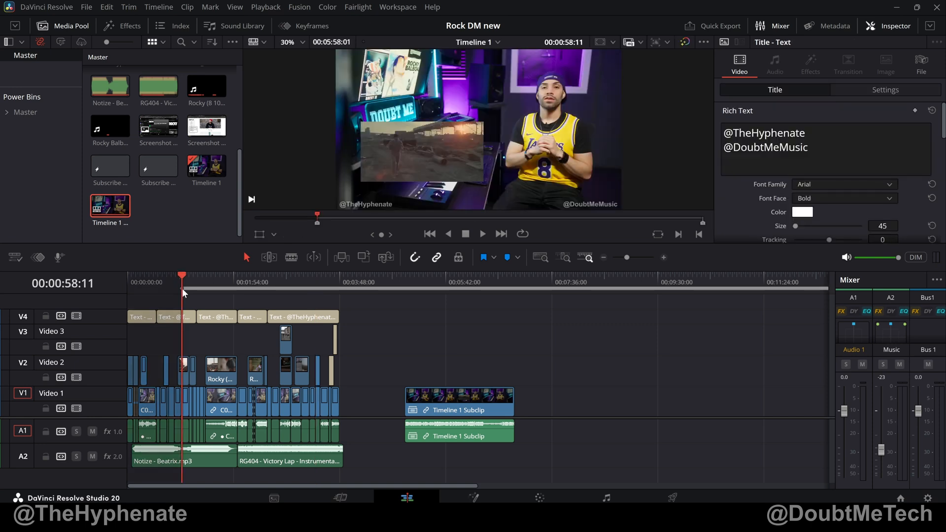
# Step: Move Timeline 1's playhead to about the two-minute mark on the ruler
pyautogui.click(239, 281)
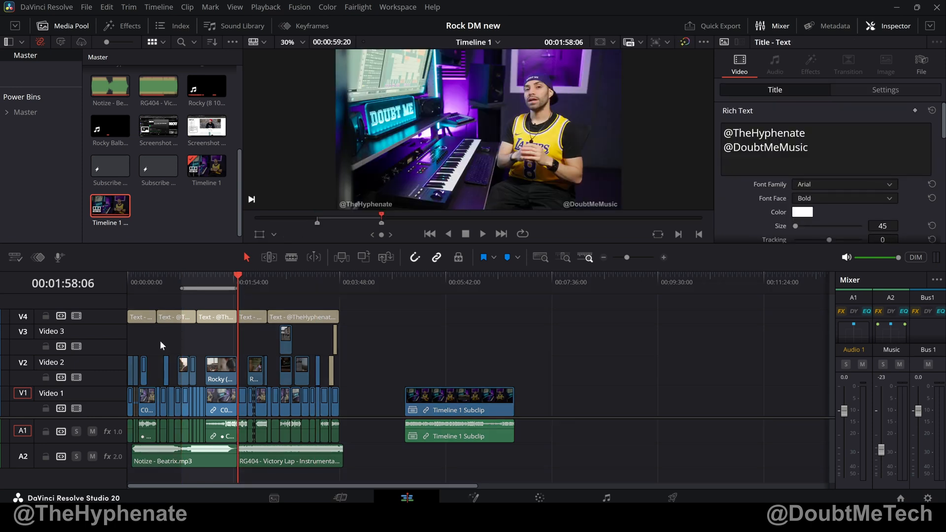
pyautogui.moveTo(202, 357)
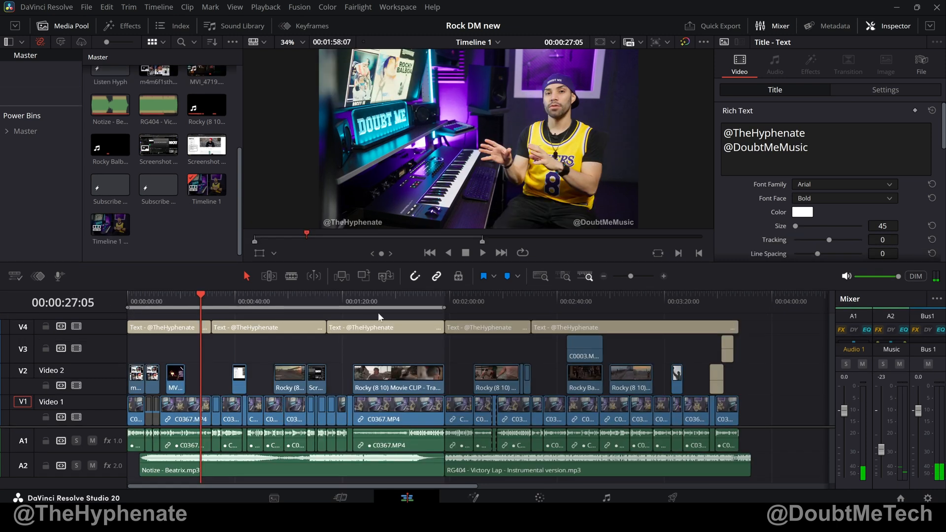
pyautogui.moveTo(293, 368)
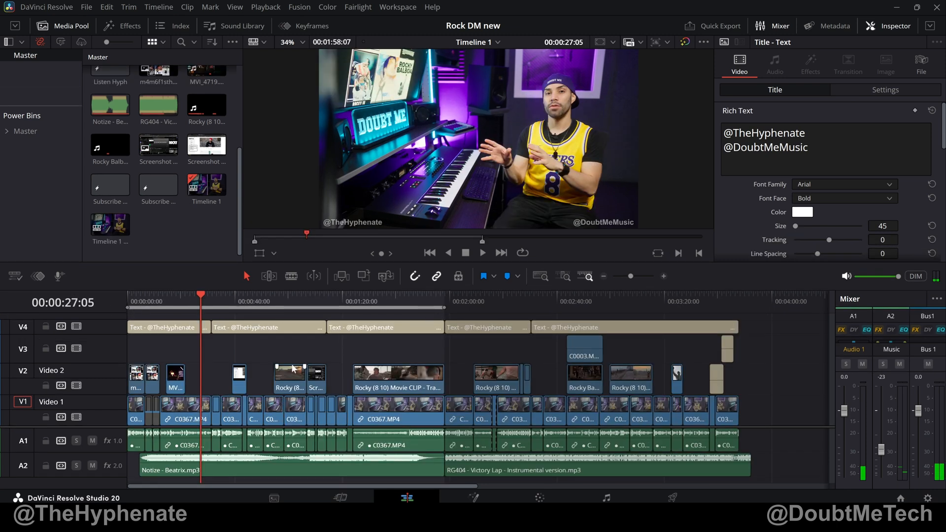
pyautogui.moveTo(316, 365)
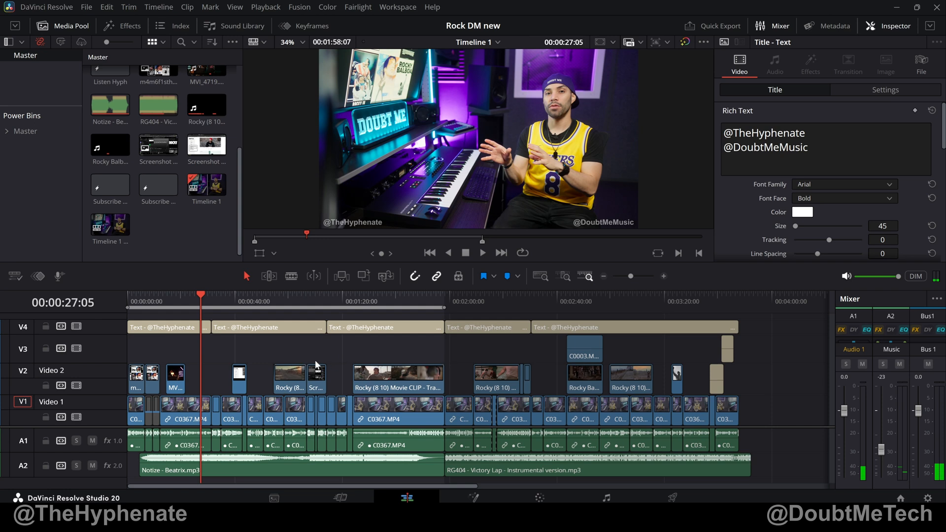
pyautogui.moveTo(346, 360)
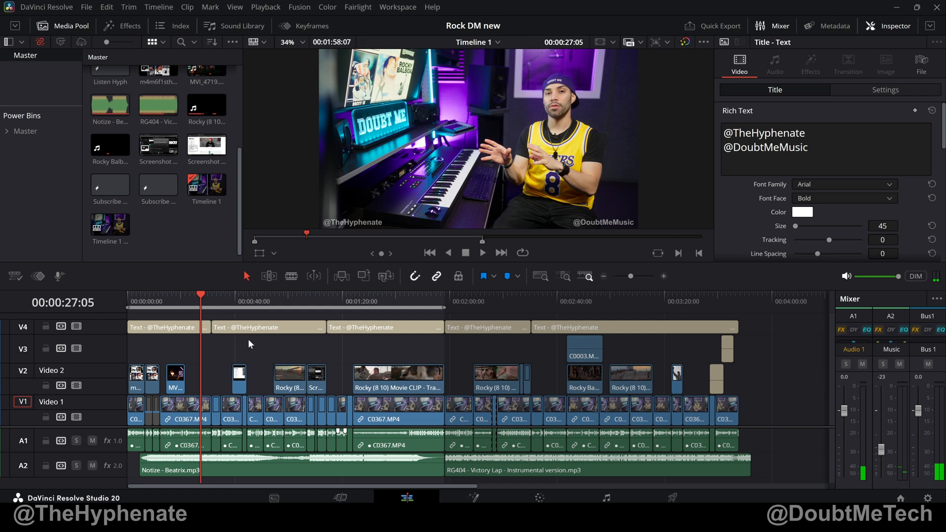
pyautogui.moveTo(146, 239)
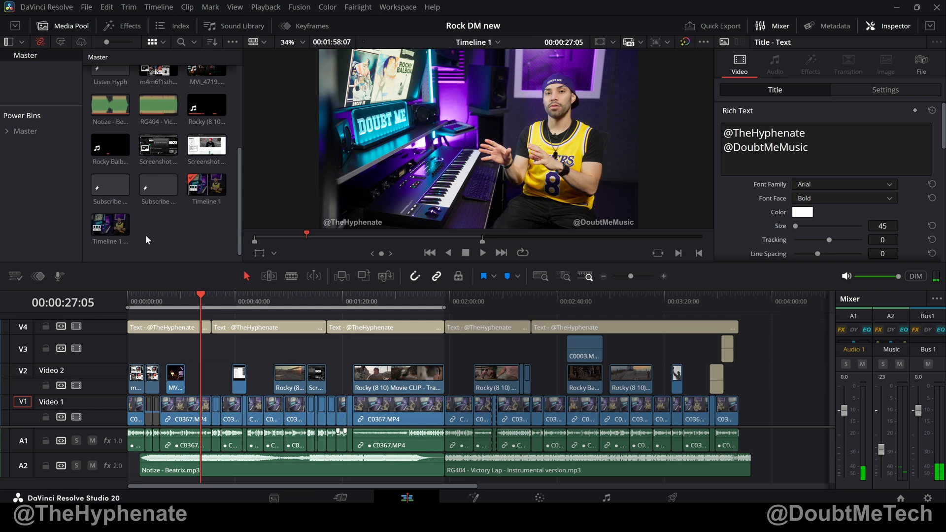
pyautogui.click(110, 224)
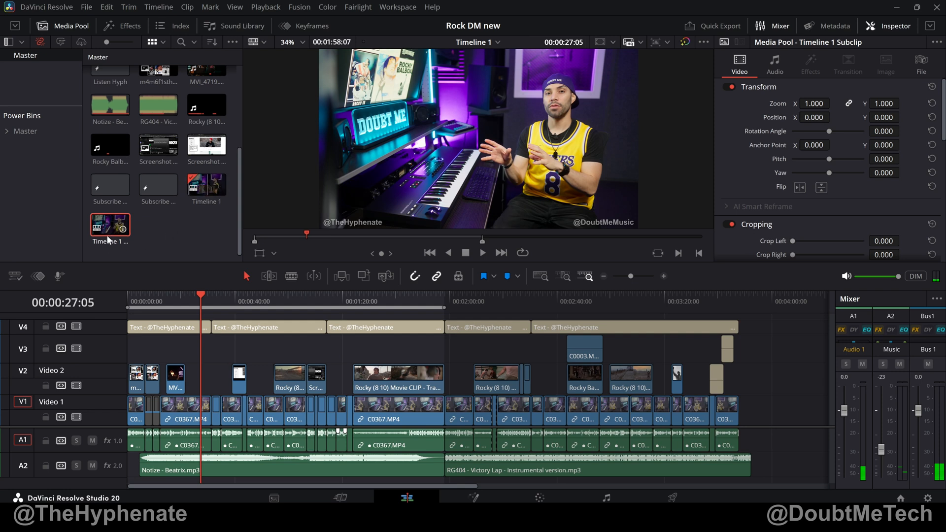
pyautogui.moveTo(118, 243)
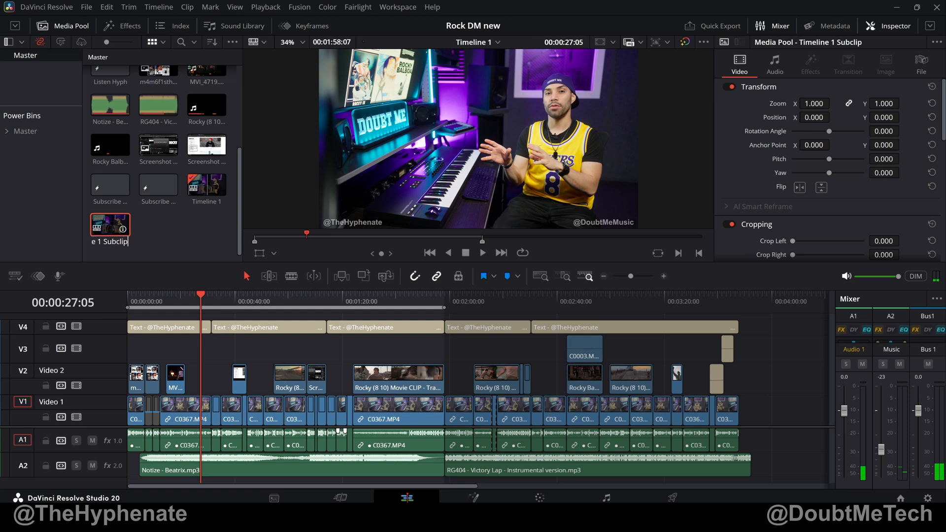
pyautogui.click(389, 350)
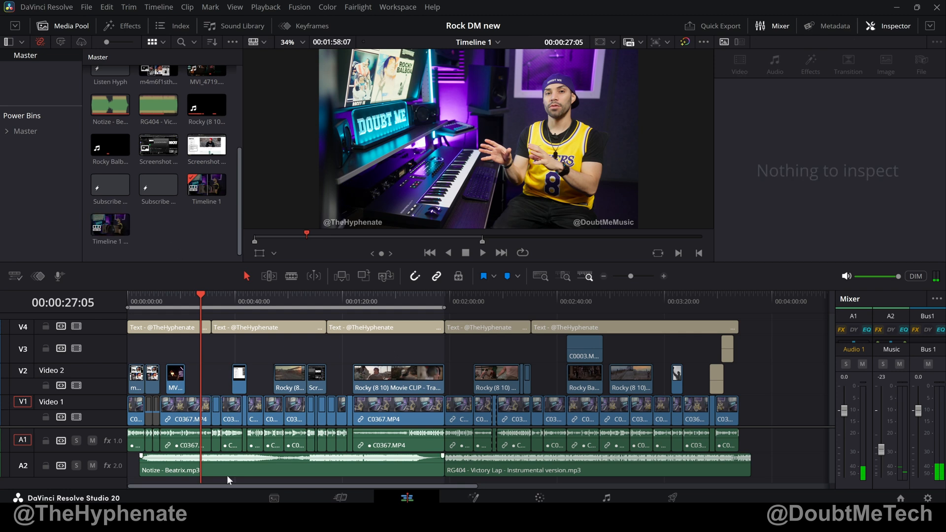
pyautogui.moveTo(430, 309)
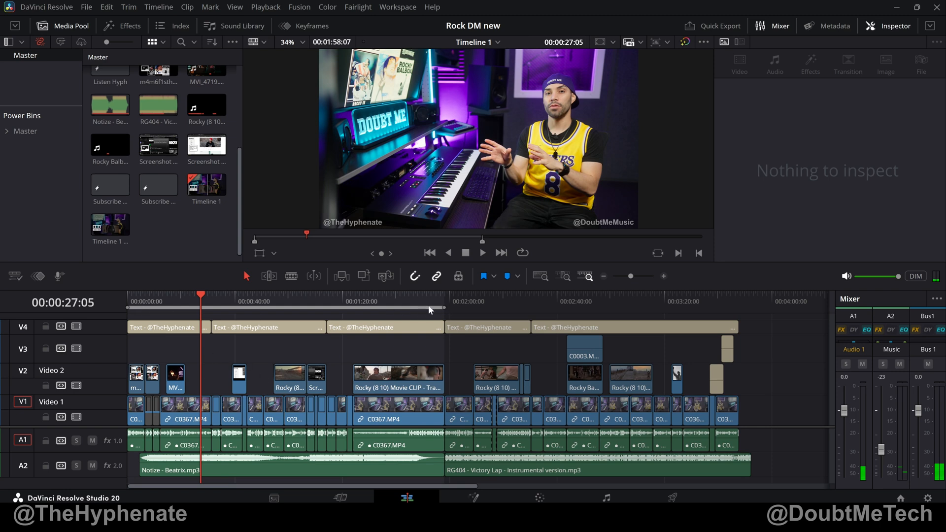
pyautogui.moveTo(125, 254)
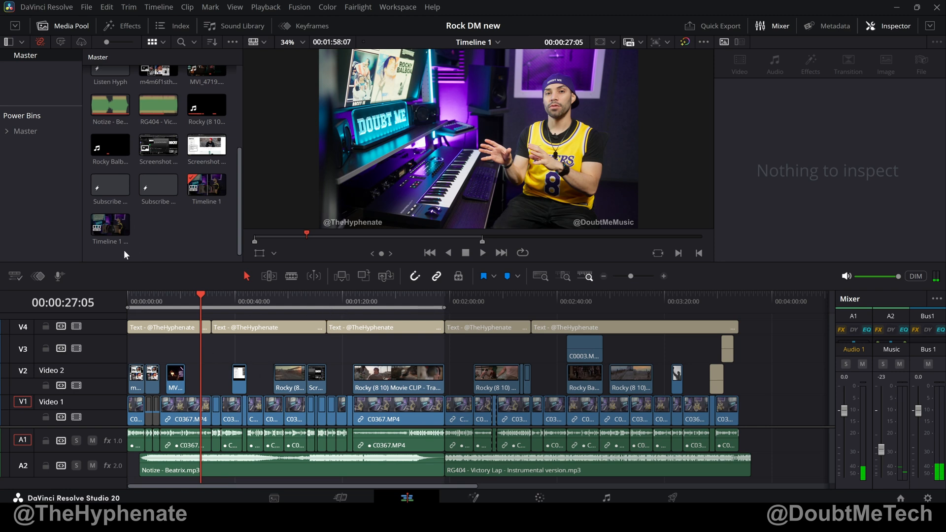
# Step: Select a clip in the original edit and choose an action from its context menu
pyautogui.click(295, 413)
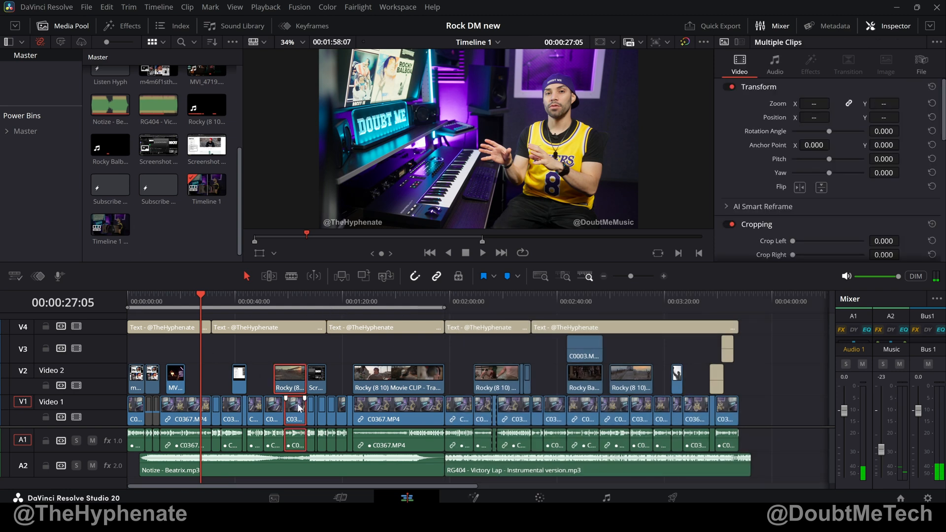
pyautogui.rightClick(295, 410)
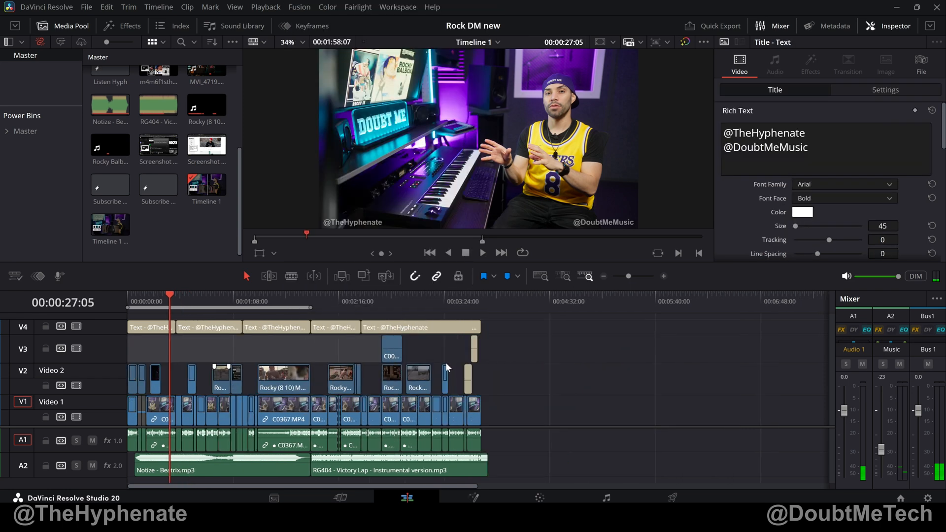
pyautogui.click(110, 225)
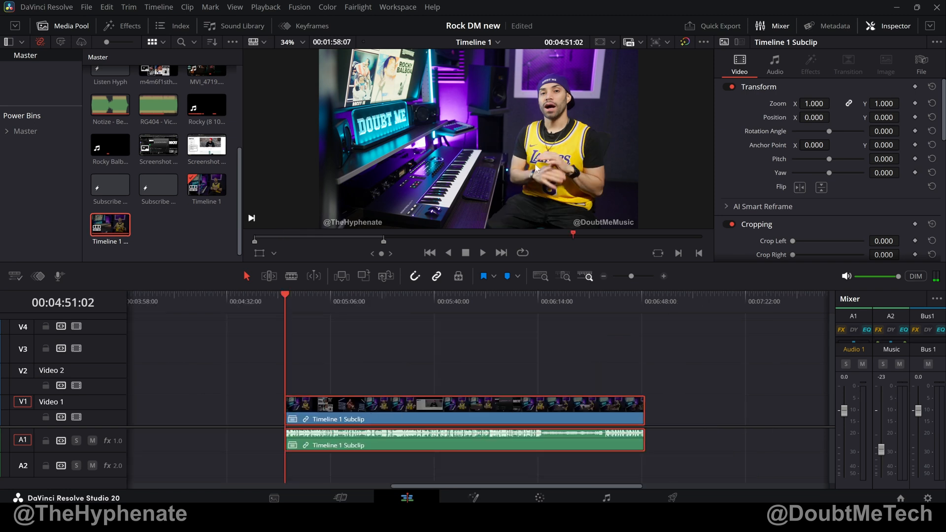
pyautogui.moveTo(505, 131)
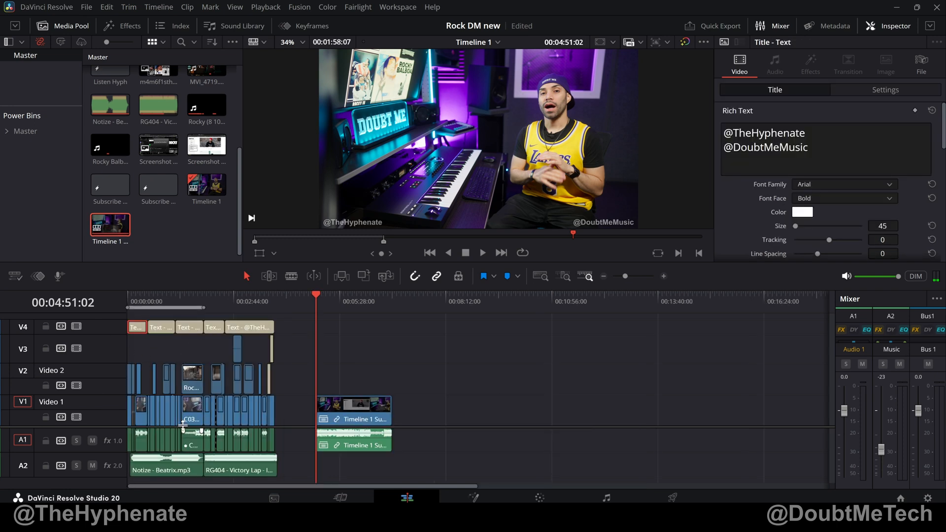
pyautogui.moveTo(161, 412)
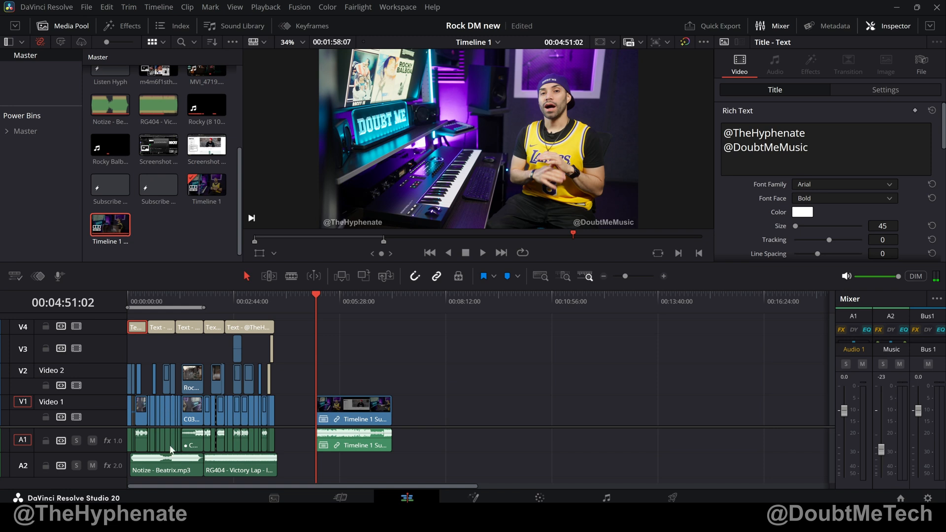
pyautogui.moveTo(177, 360)
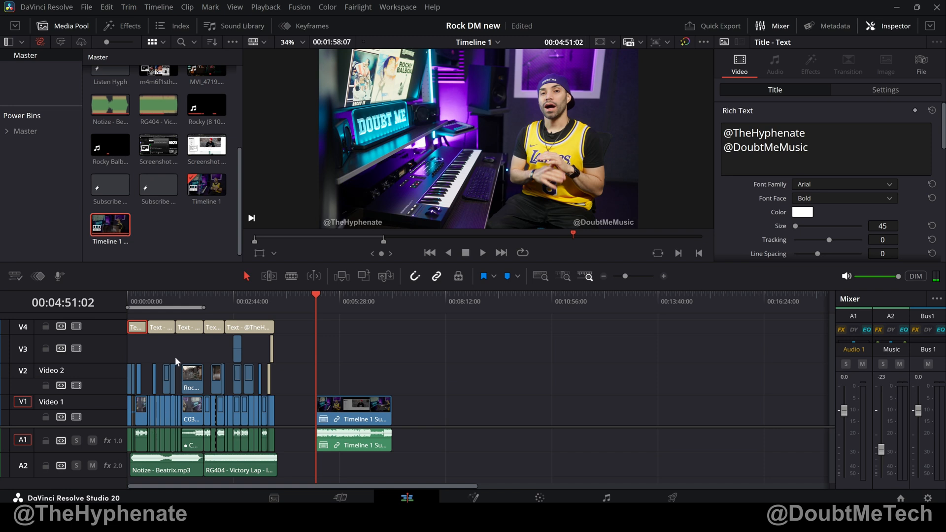
pyautogui.moveTo(189, 327)
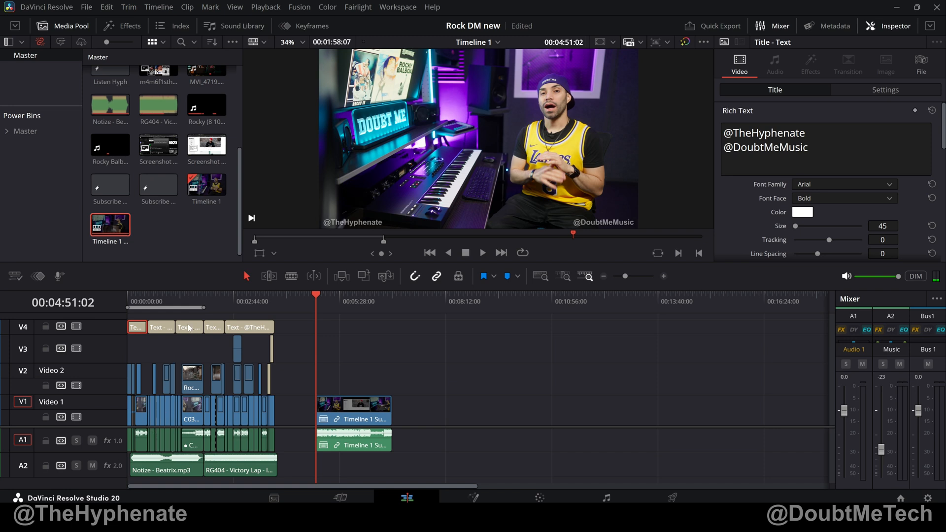
pyautogui.click(187, 327)
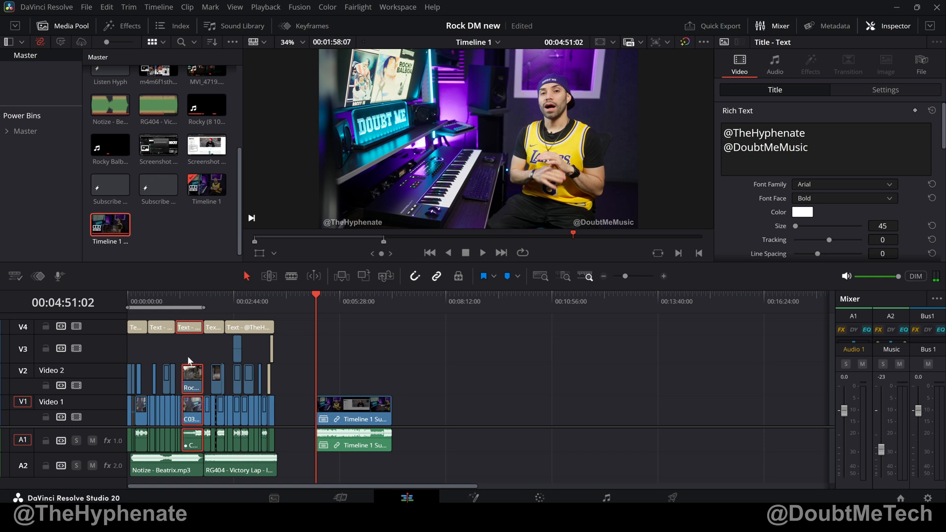
pyautogui.moveTo(254, 476)
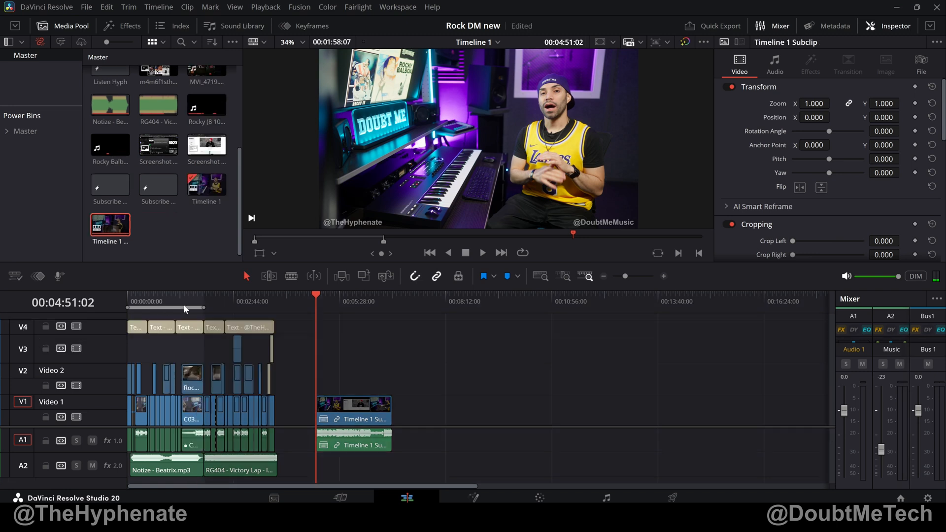
pyautogui.click(352, 411)
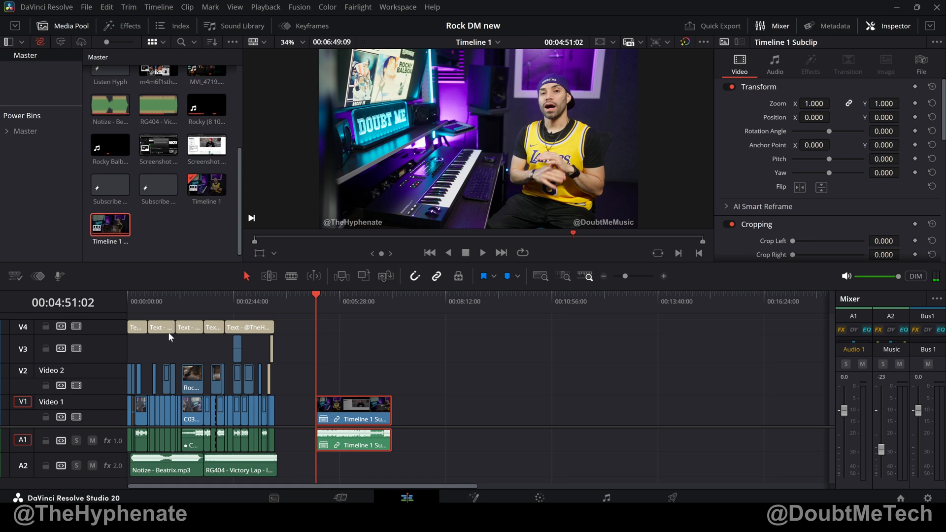
pyautogui.moveTo(177, 370)
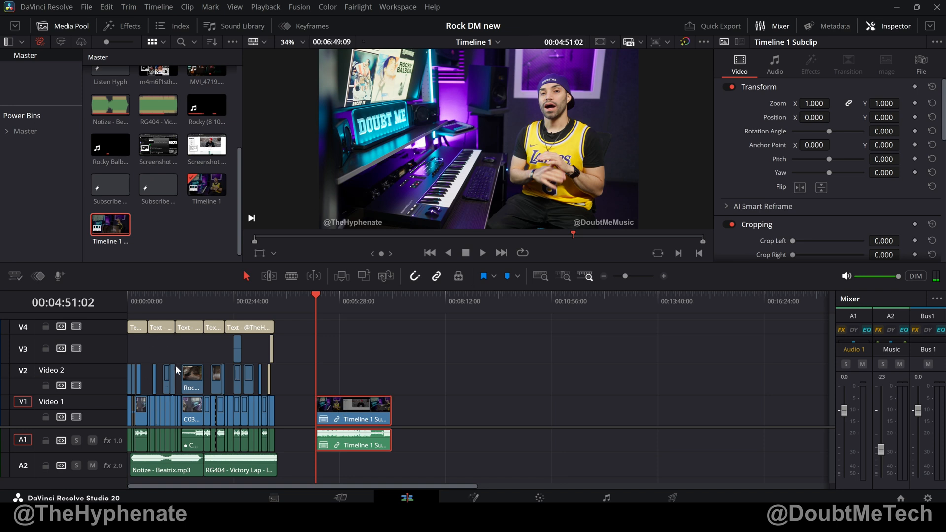
# Step: Replace the opening clips with the subclip at Timeline 1's start and scrub through it
pyautogui.click(135, 327)
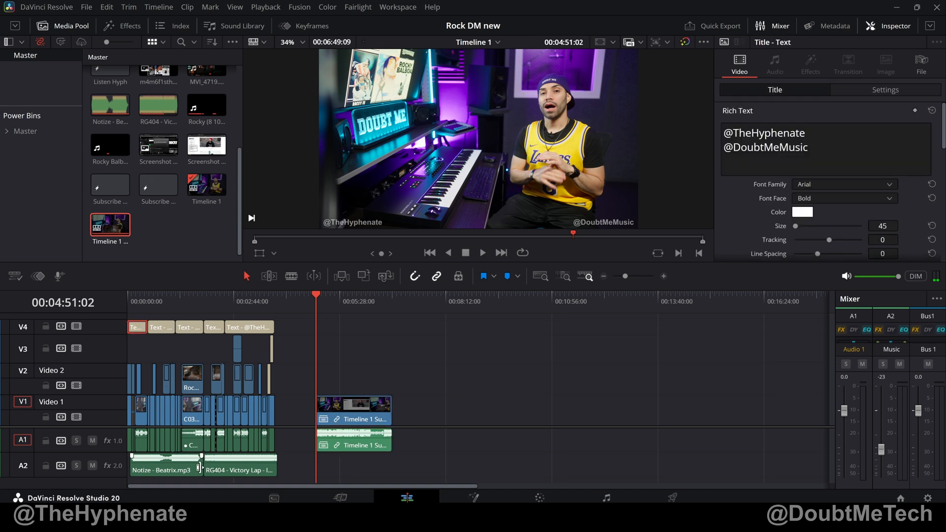
pyautogui.click(354, 418)
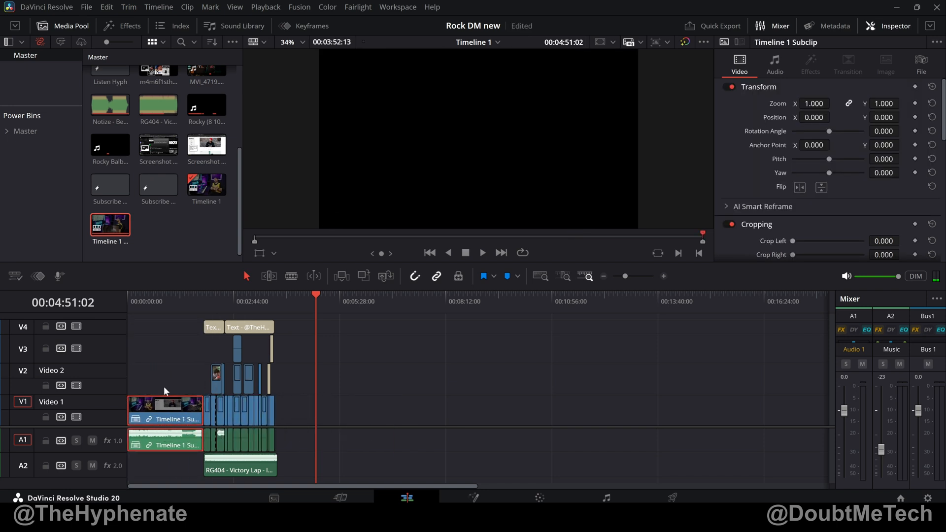
pyautogui.click(144, 301)
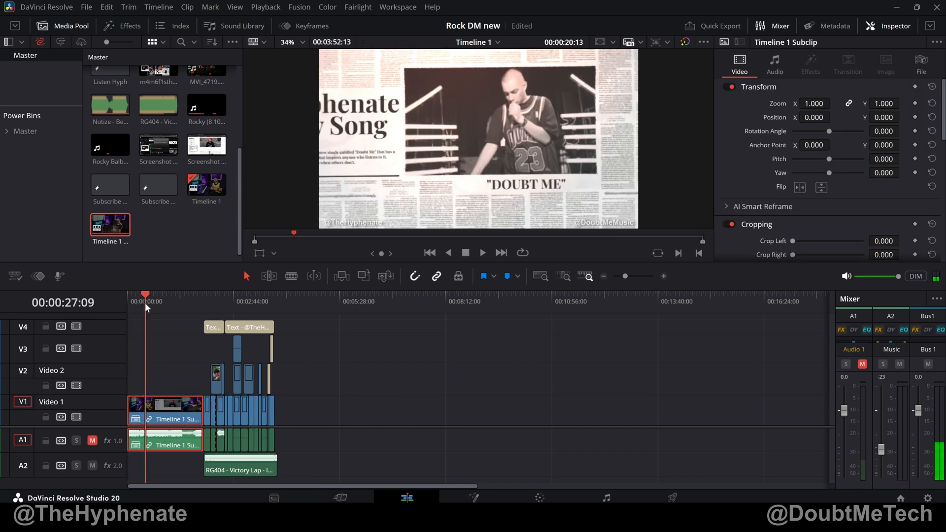
pyautogui.click(172, 296)
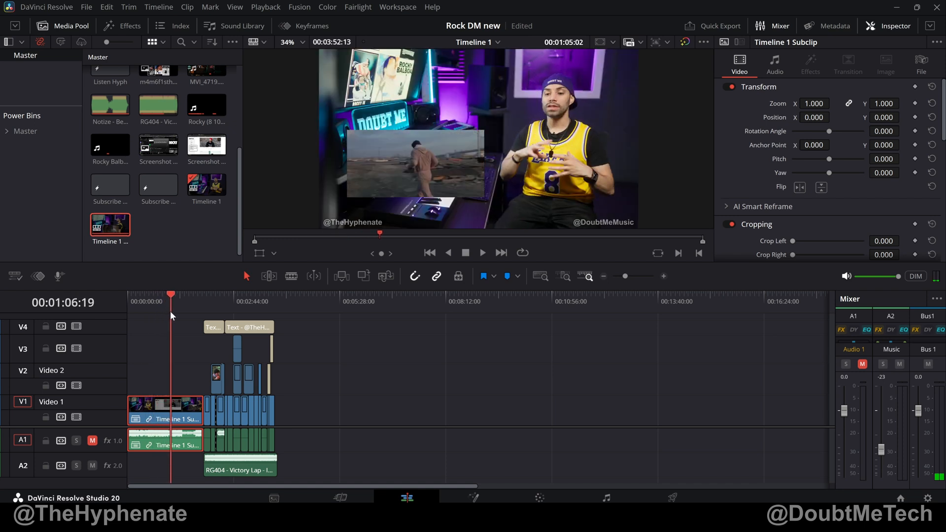
pyautogui.click(185, 294)
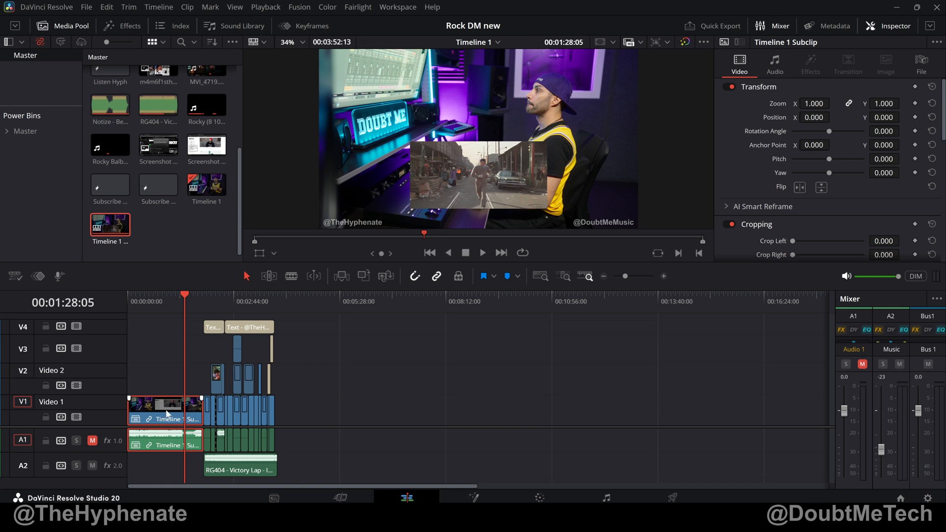
pyautogui.moveTo(169, 424)
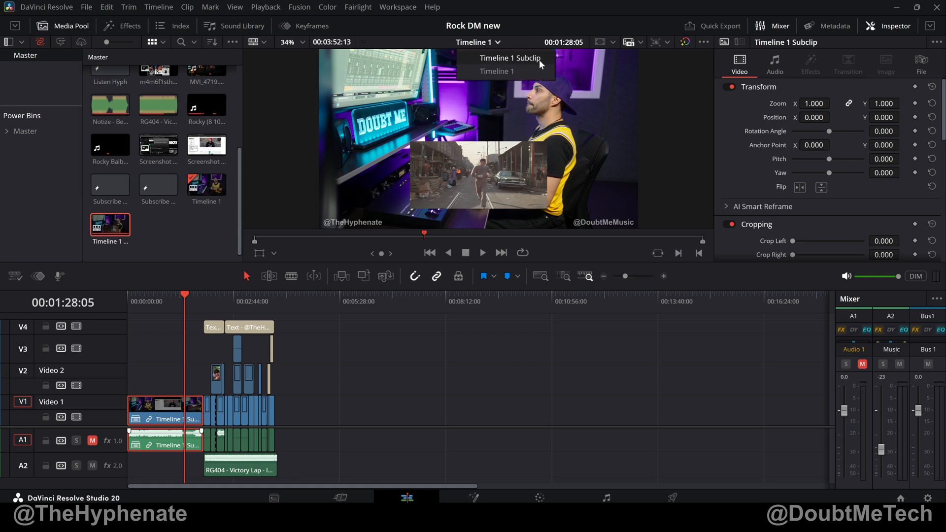
# Step: Open the Timeline 1 Subclip timeline, move to the Fairlight page, and show the timeline list
pyautogui.click(510, 58)
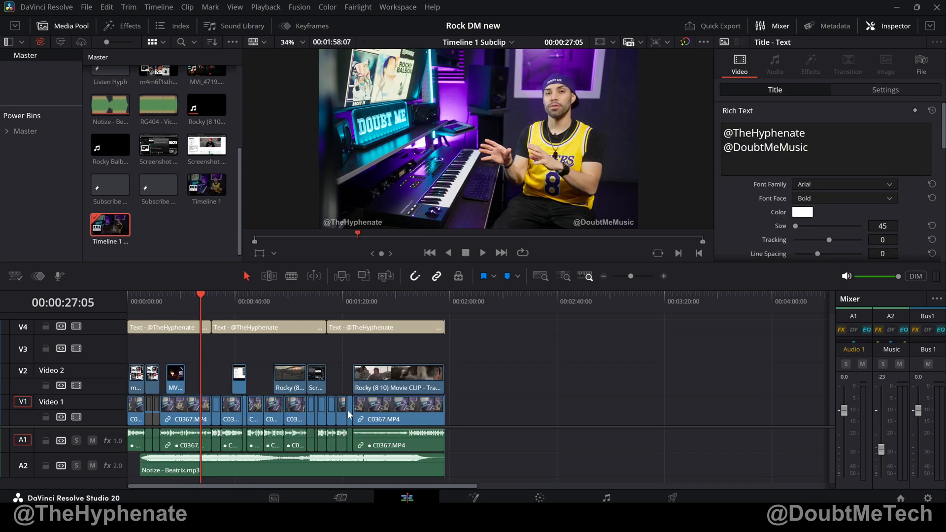
pyautogui.click(392, 419)
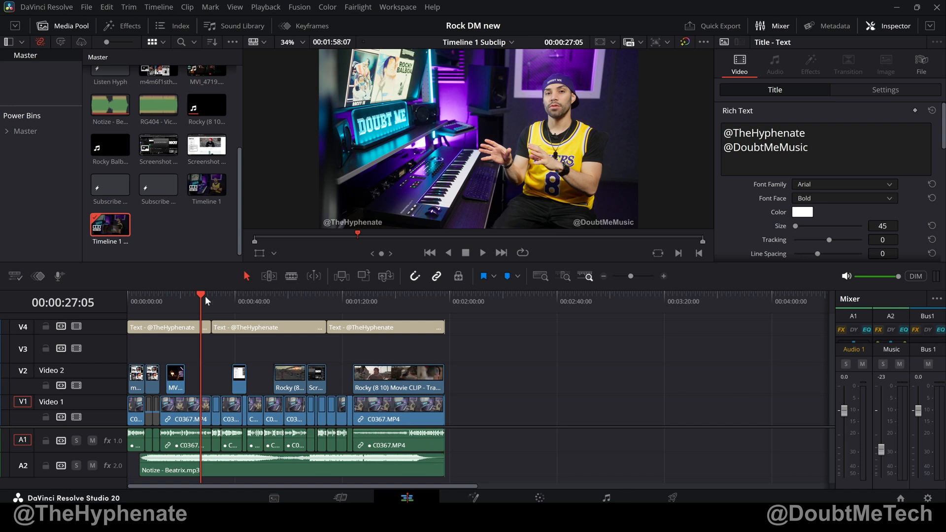
pyautogui.moveTo(503, 51)
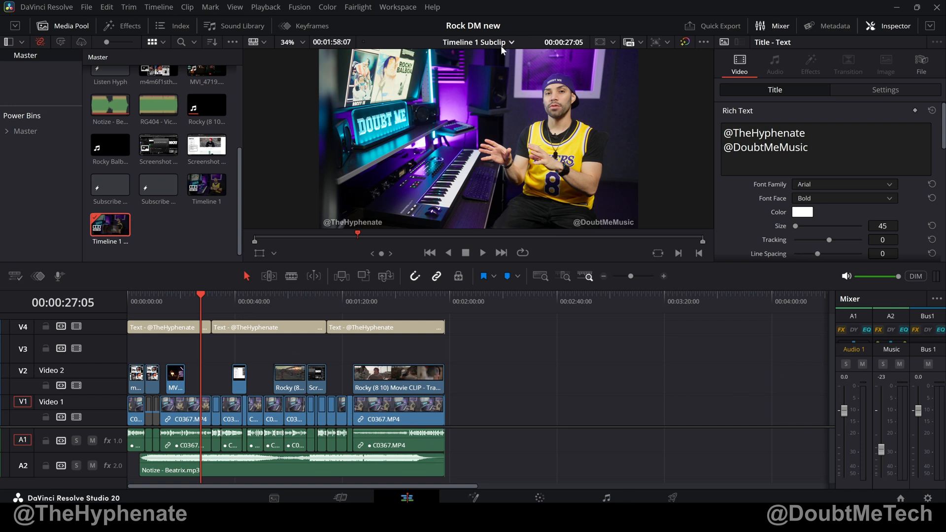
pyautogui.click(605, 498)
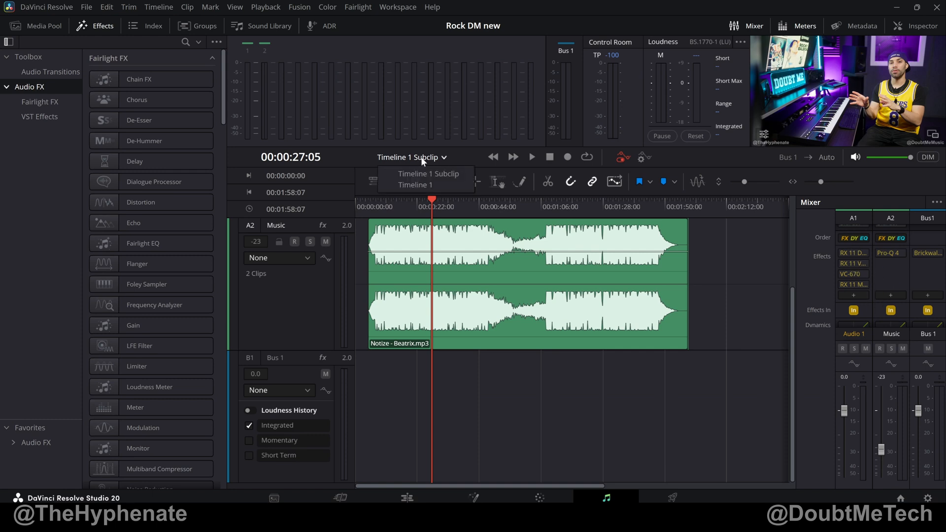
pyautogui.moveTo(414, 185)
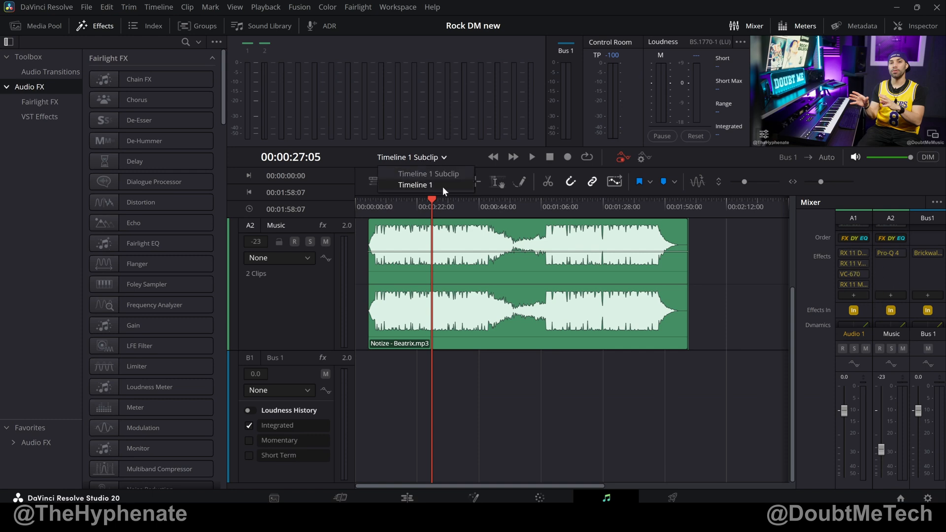
# Step: Pick Timeline 1 Subclip from Fairlight's timeline list, then return to the Edit page
pyautogui.click(414, 185)
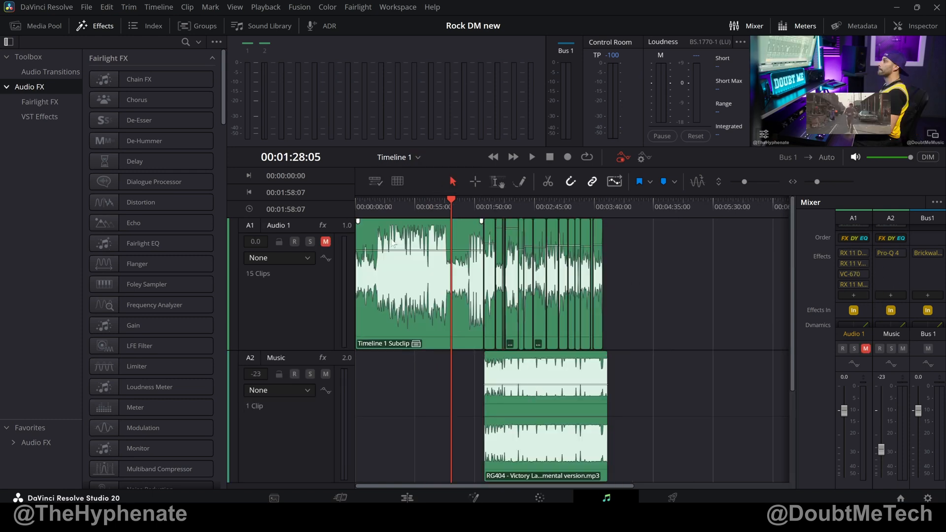
pyautogui.click(416, 157)
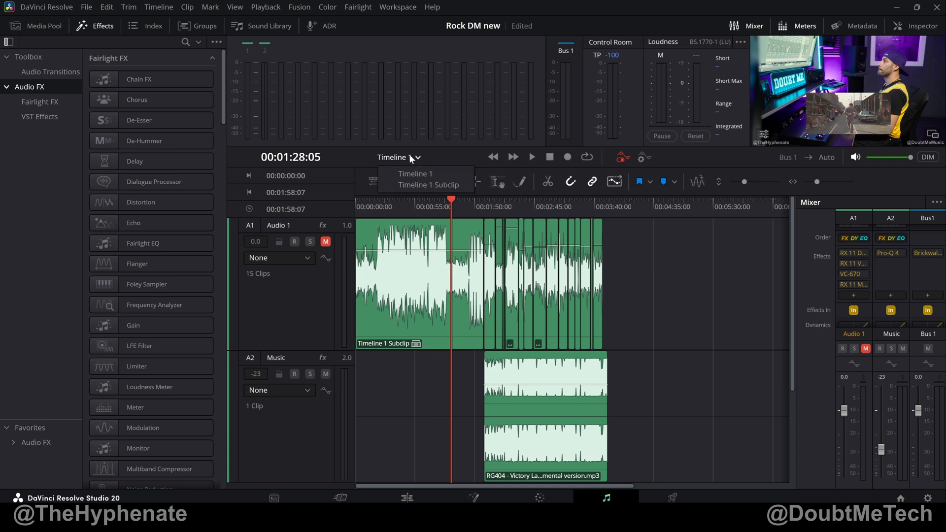
pyautogui.click(415, 185)
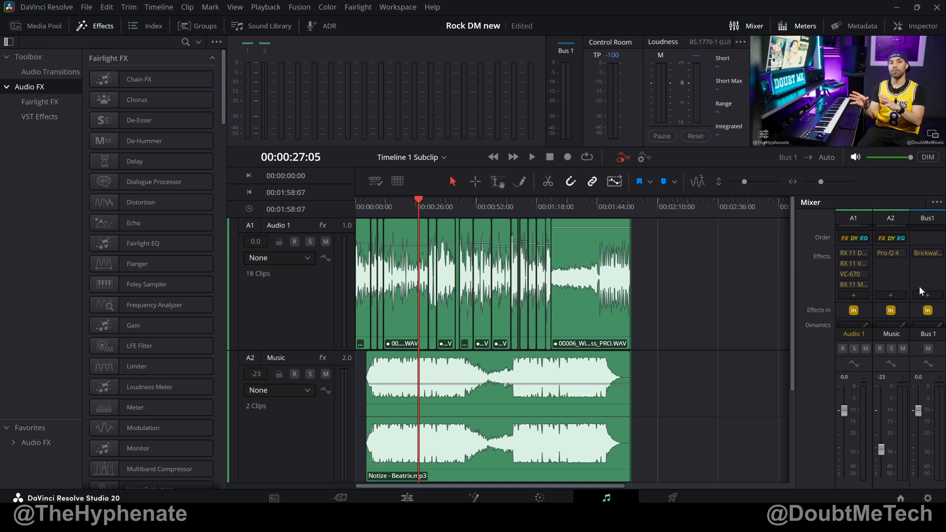
pyautogui.click(406, 497)
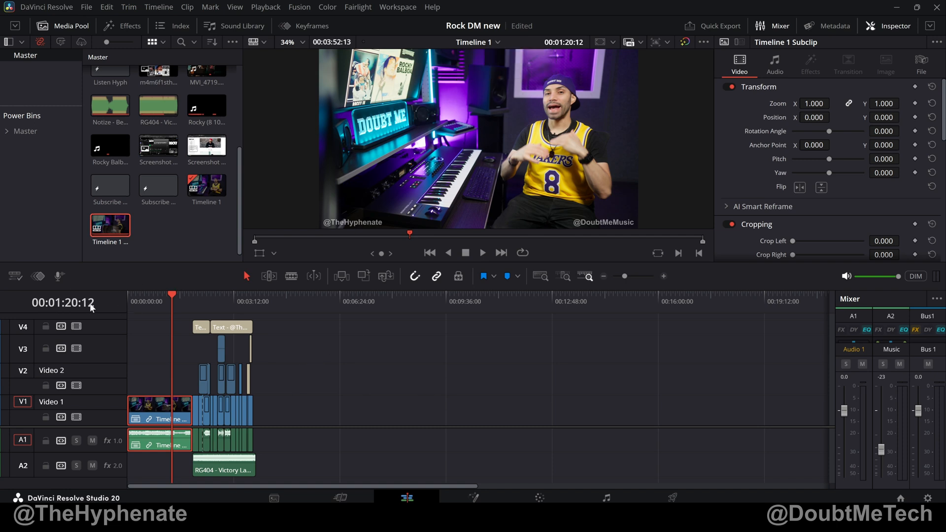
# Step: Turn on Stacked Timelines to show timelines in separate tabs
pyautogui.click(16, 276)
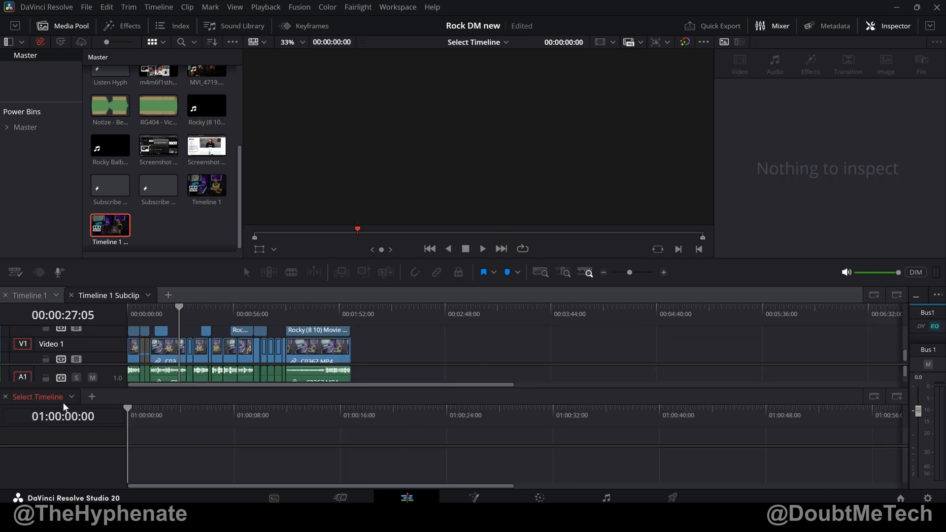
# Step: Close the top subclip tab and load Timeline 1 Subclip below, playhead near 26 seconds
pyautogui.click(108, 295)
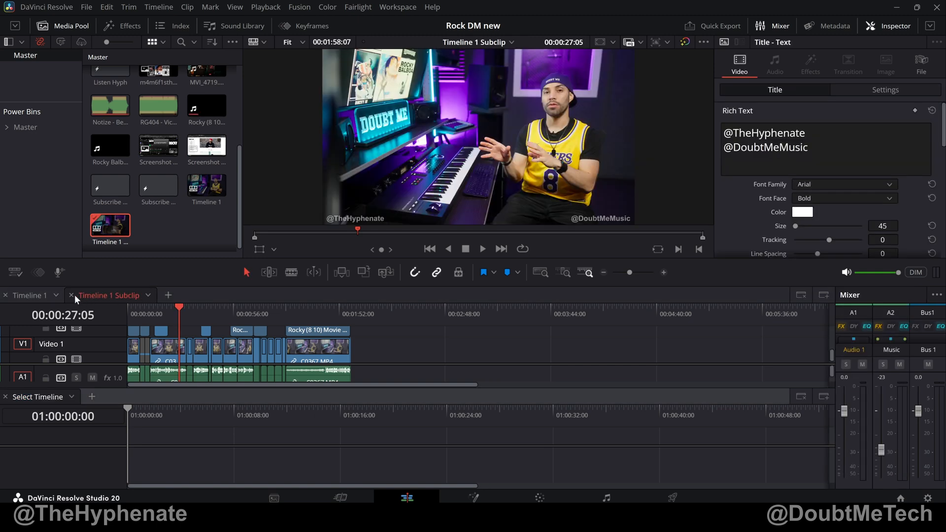
pyautogui.click(73, 295)
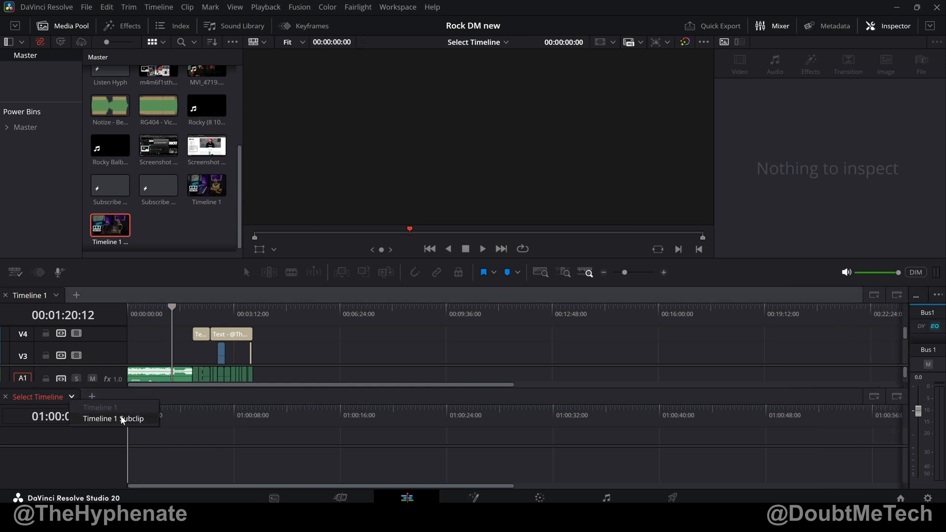
pyautogui.click(113, 418)
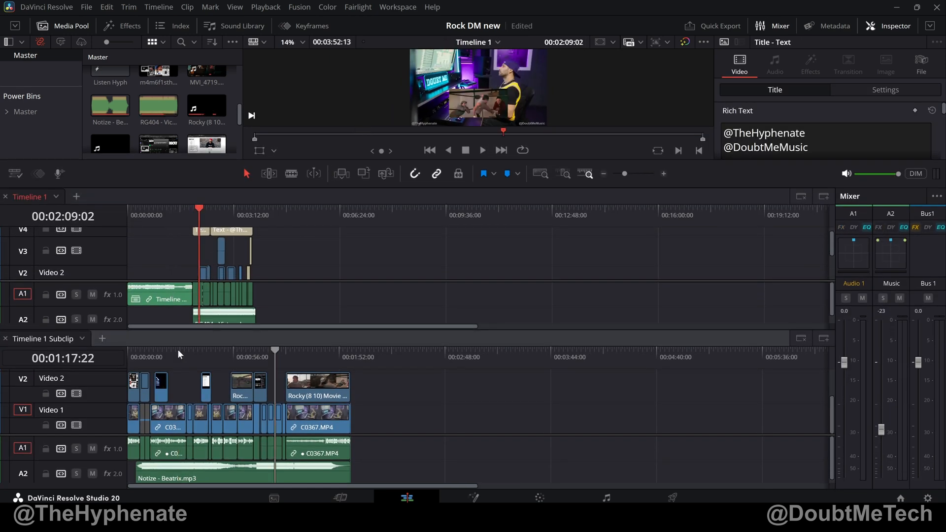
pyautogui.click(178, 349)
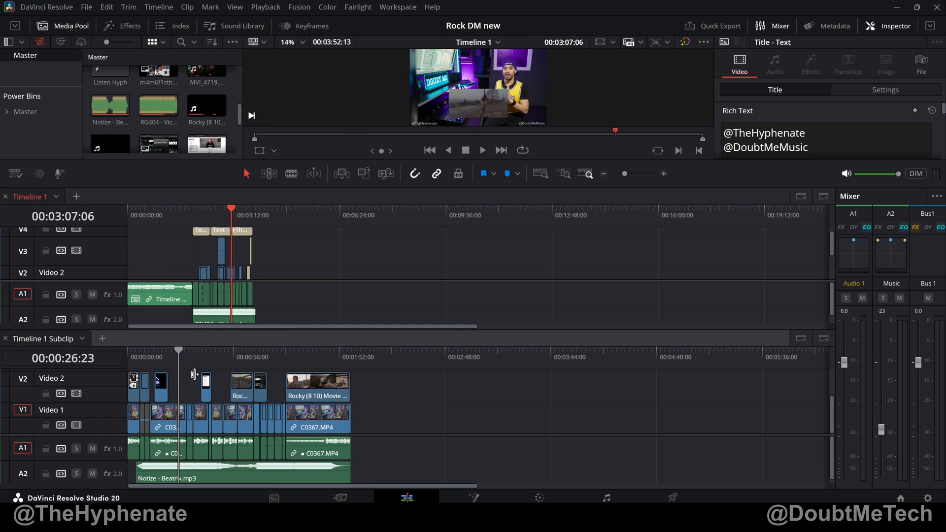
pyautogui.moveTo(590, 25)
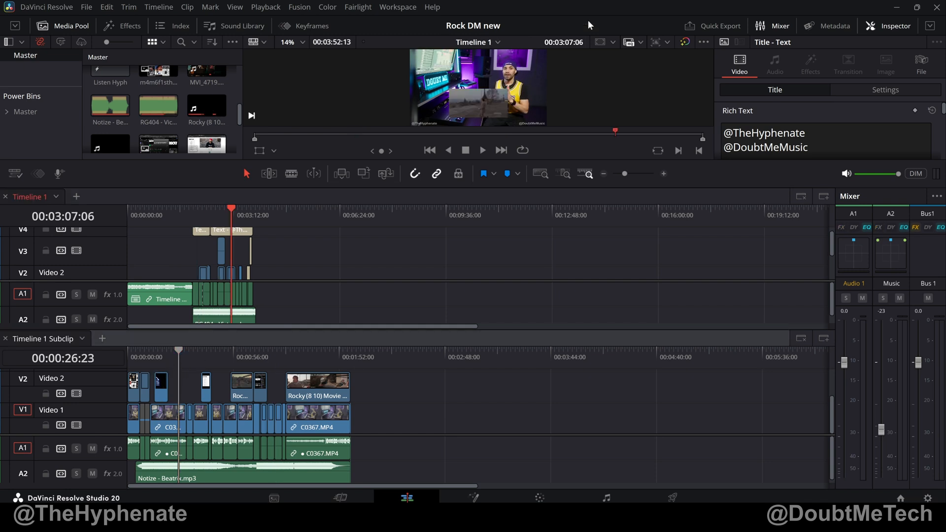
pyautogui.moveTo(550, 63)
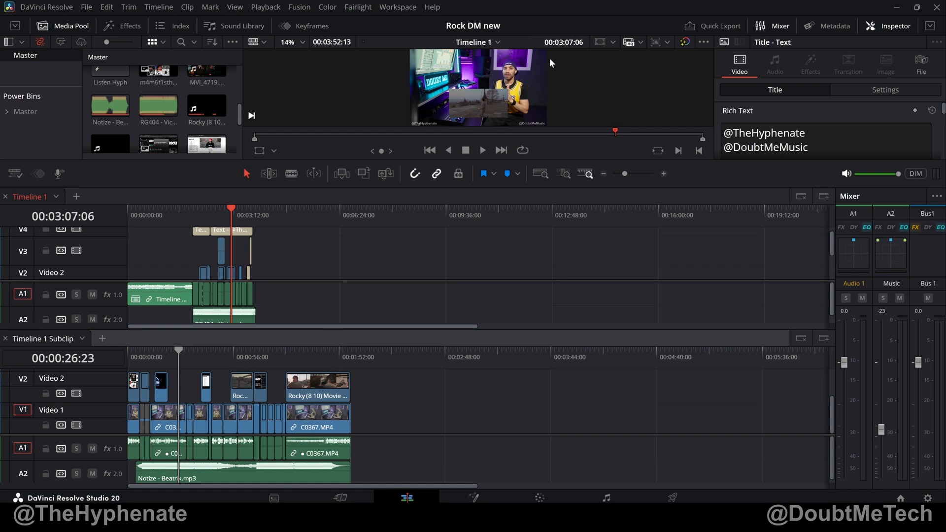
pyautogui.moveTo(234, 202)
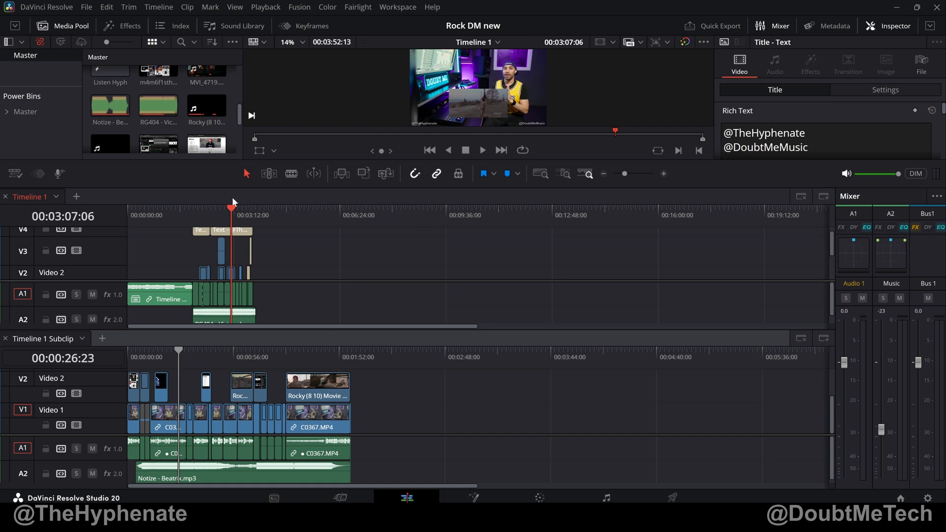
pyautogui.moveTo(457, 92)
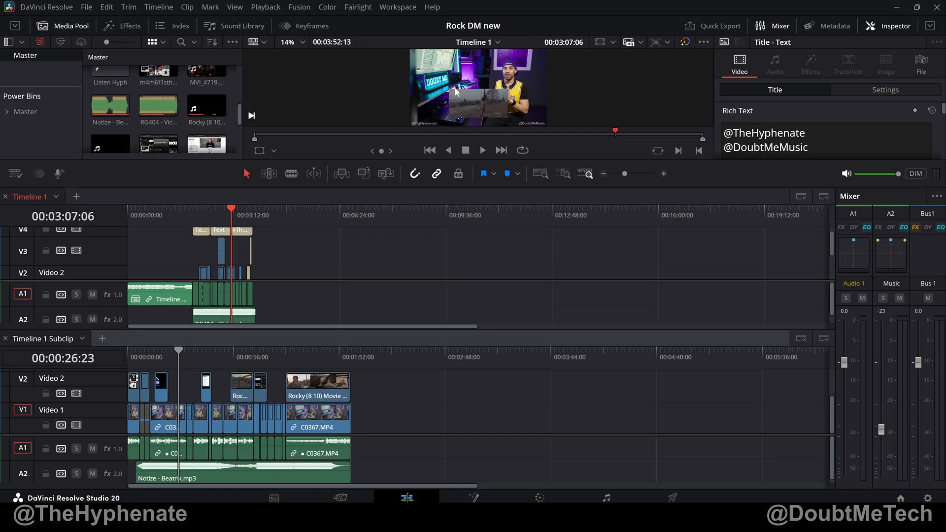
# Step: Leave the stacked view so Timeline 1 is shown on its own
pyautogui.click(223, 350)
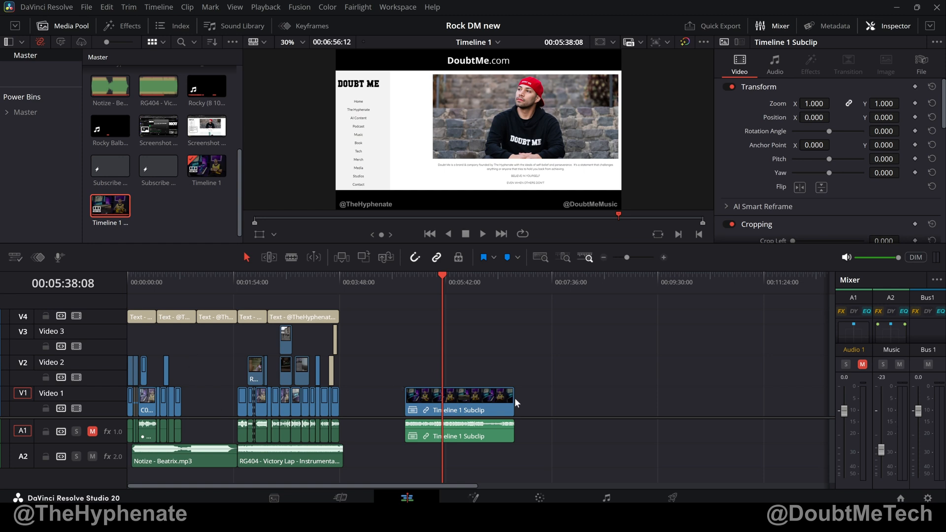
# Step: Select the subclip, open the Timeline 1 Subclip timeline, then switch back to Timeline 1
pyautogui.click(458, 398)
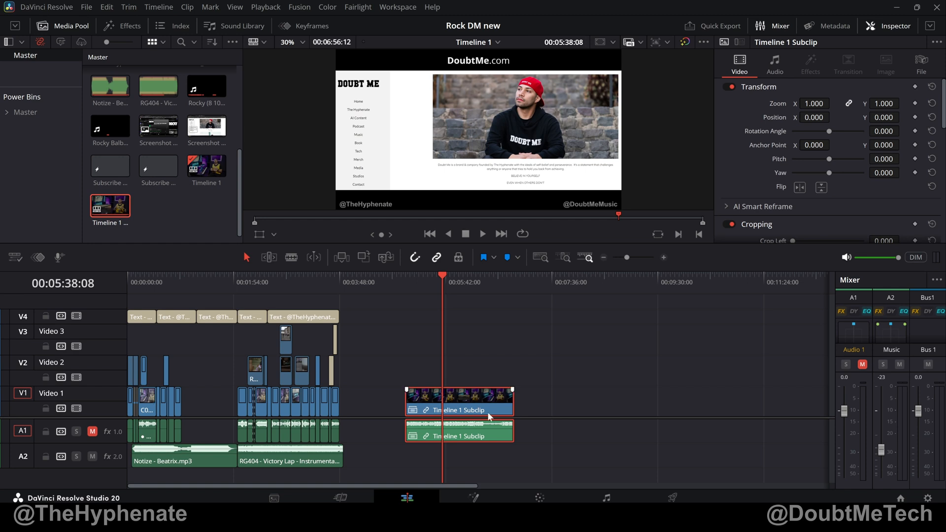
pyautogui.click(475, 42)
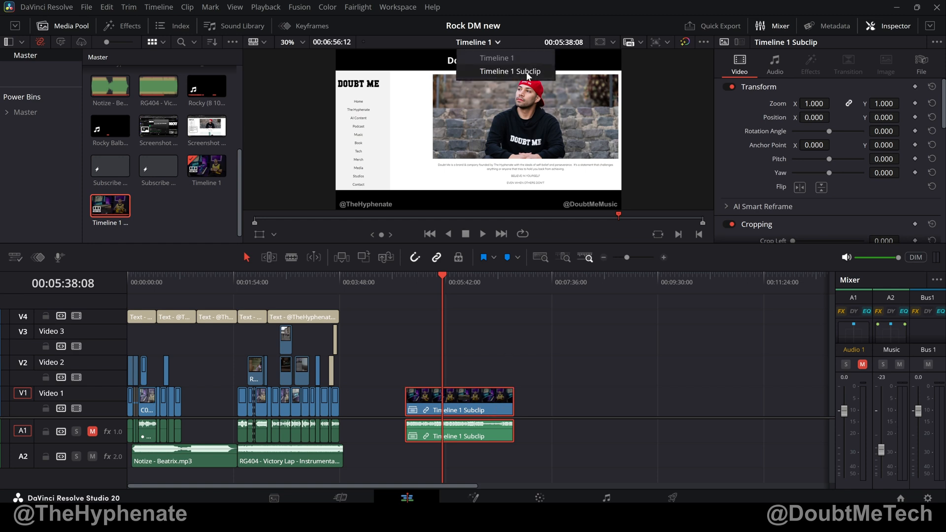
pyautogui.click(508, 71)
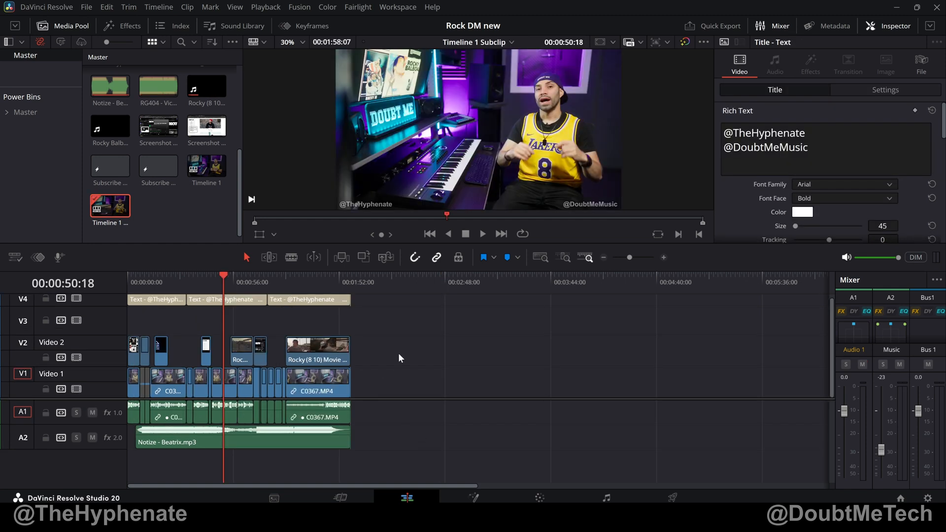
pyautogui.click(477, 42)
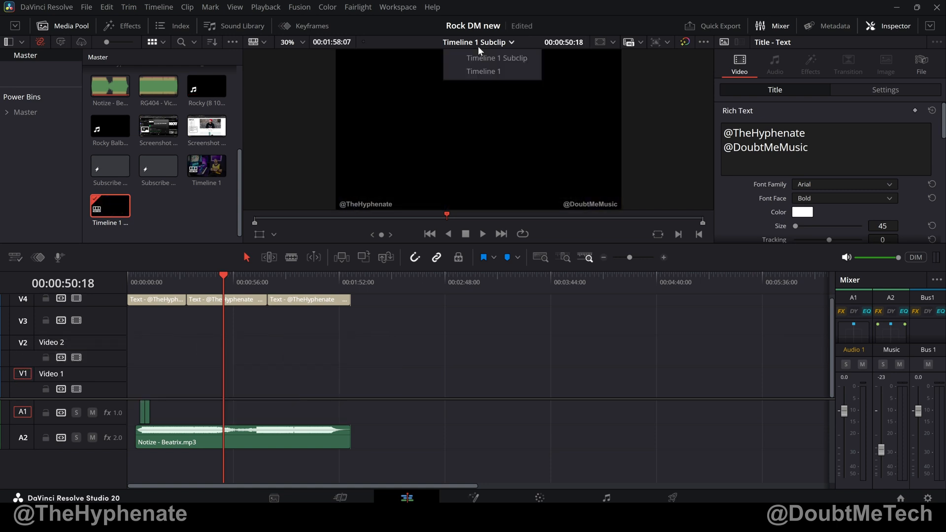
pyautogui.click(483, 71)
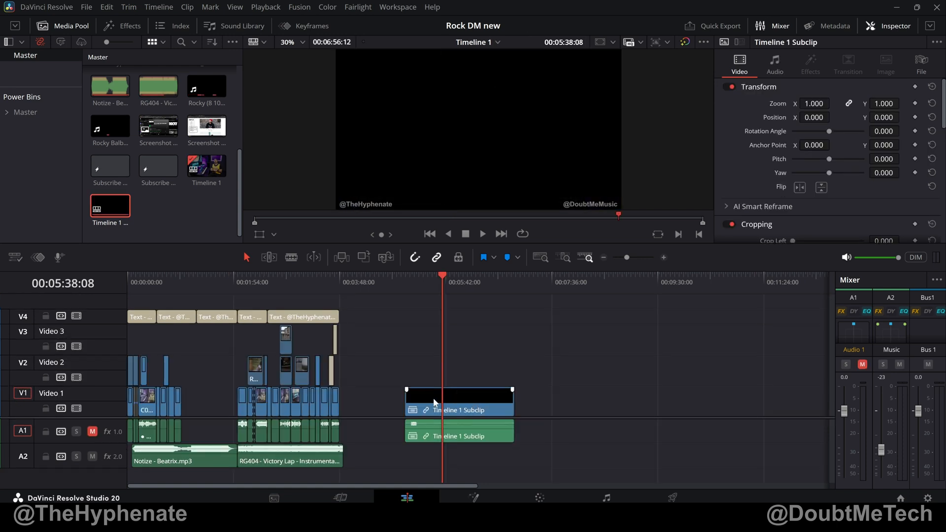
pyautogui.moveTo(443, 352)
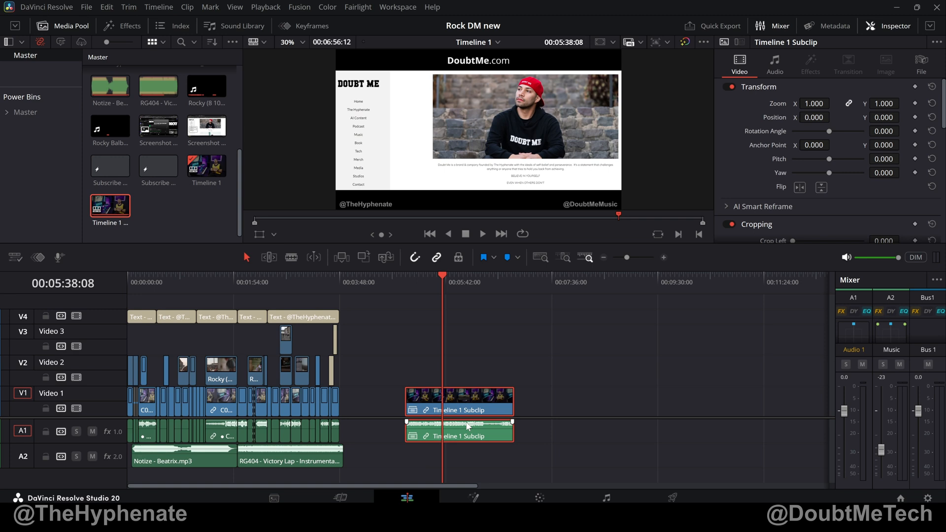
pyautogui.click(317, 281)
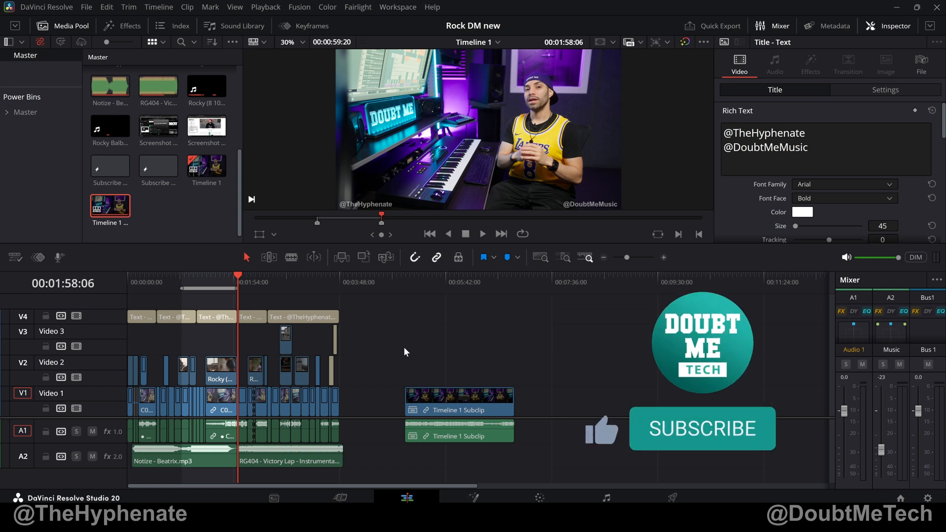
pyautogui.moveTo(706, 449)
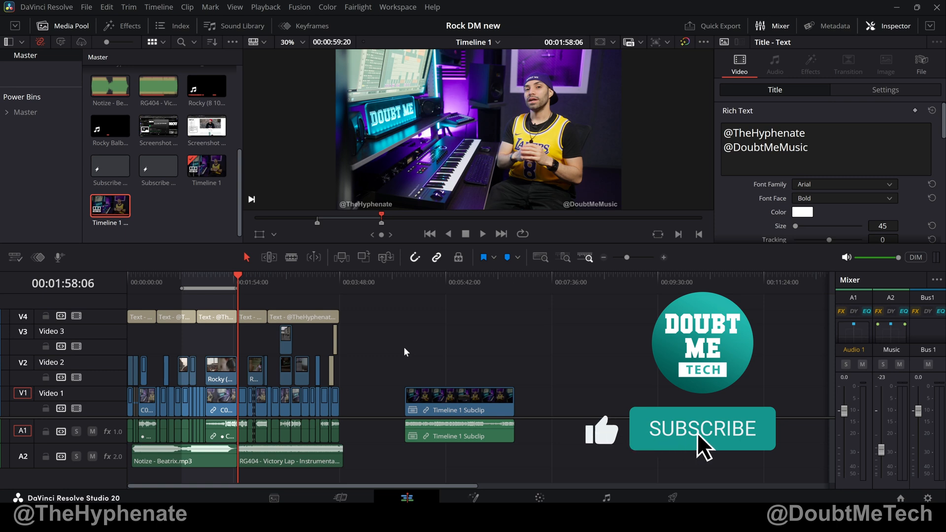
pyautogui.click(701, 428)
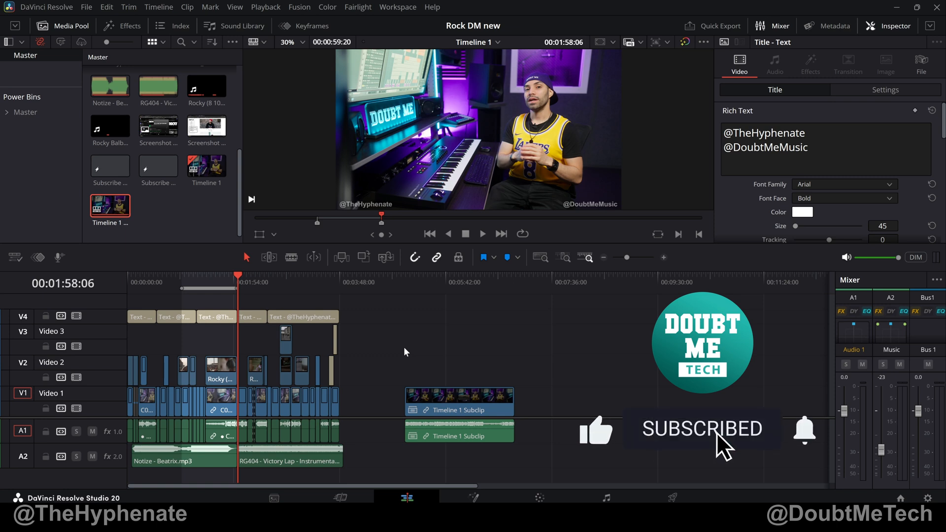